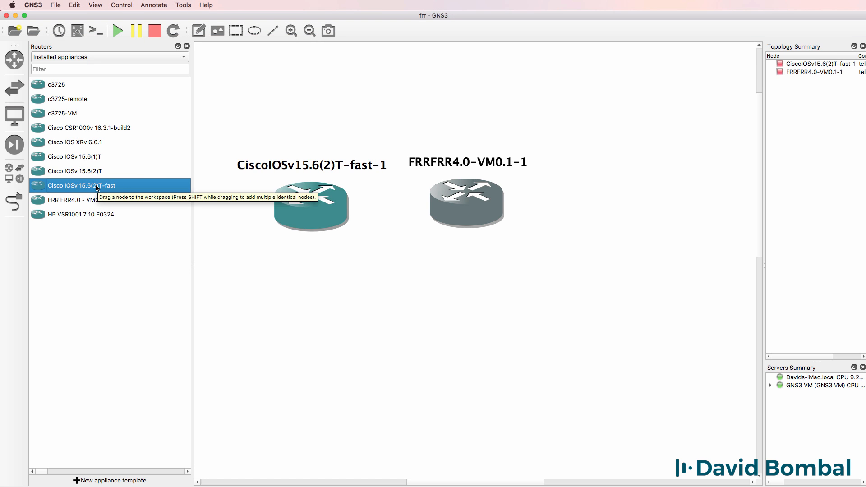
Add a second Cisco IOSv router and link it to the FRR router at Gi0/0.
left_click_drag(83, 185, 667, 179)
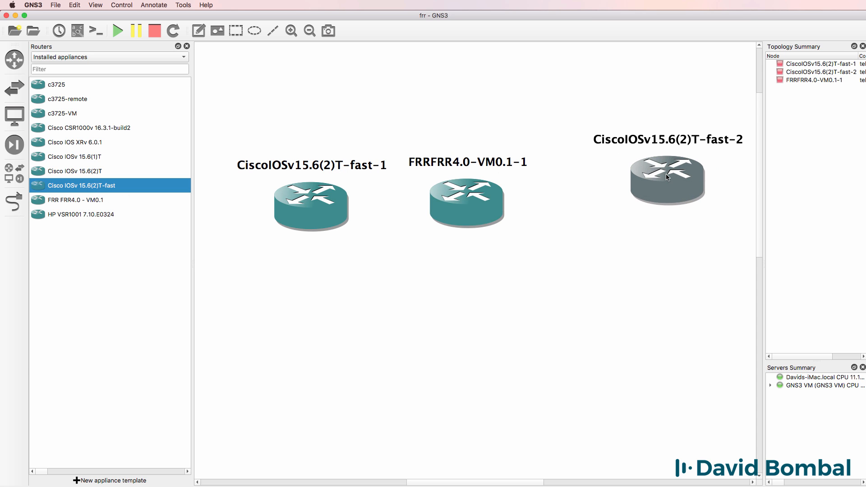
left_click(186, 46)
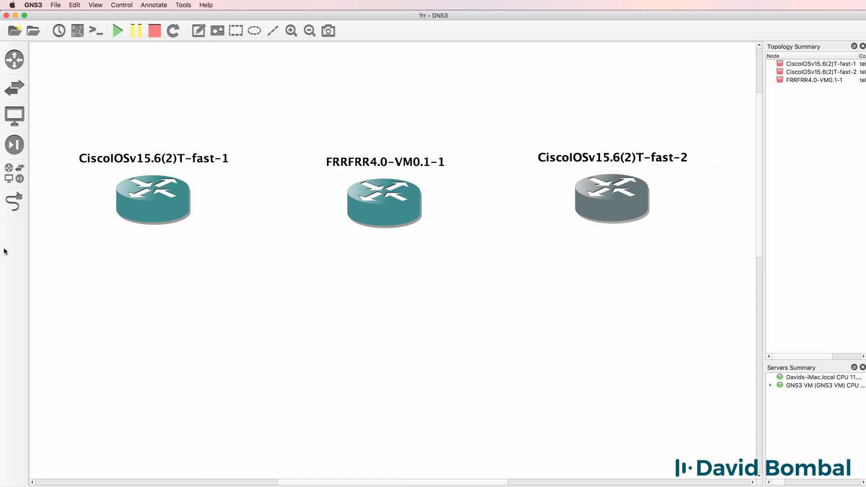
left_click(153, 199)
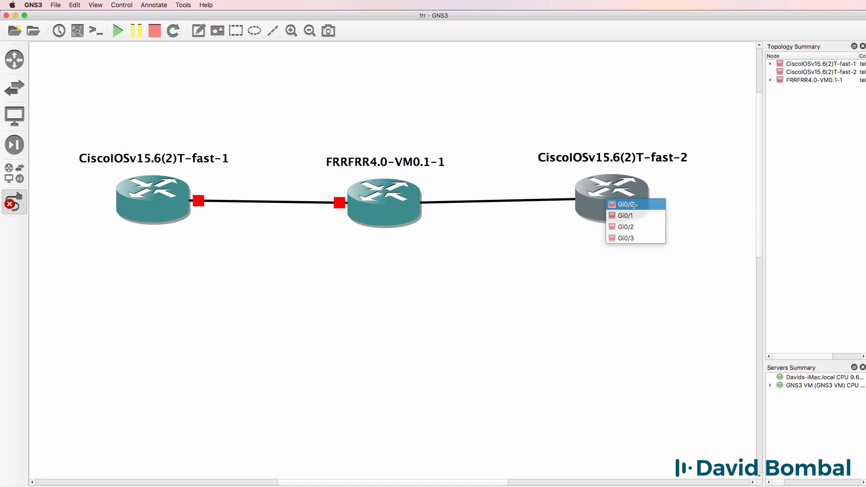
left_click(625, 204)
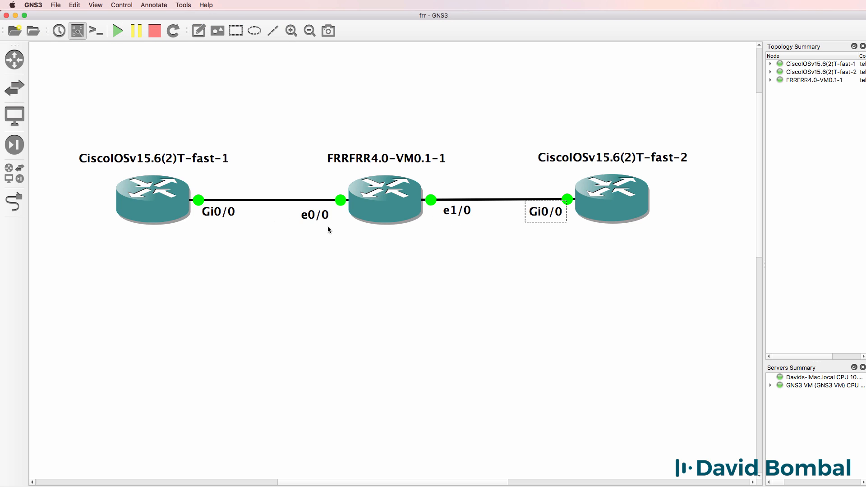
mouse_move(439, 211)
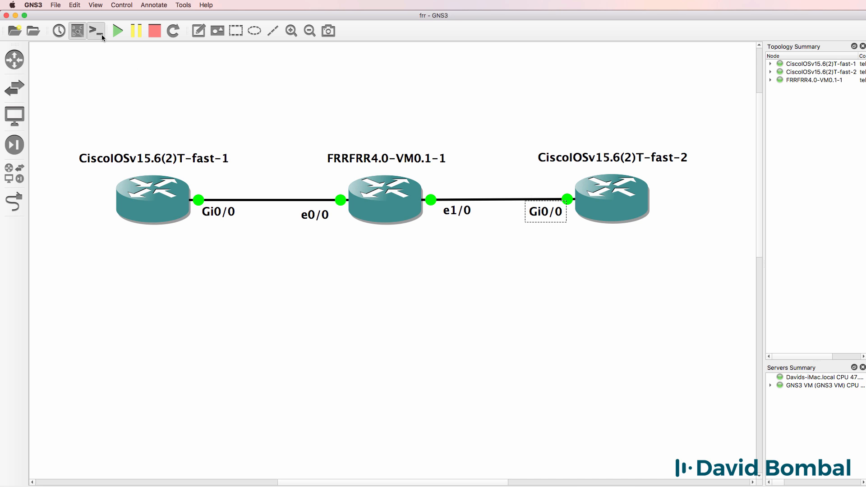
Open consoles to all three routers, reposition the FRR window, and log in as frr.
left_click(95, 30)
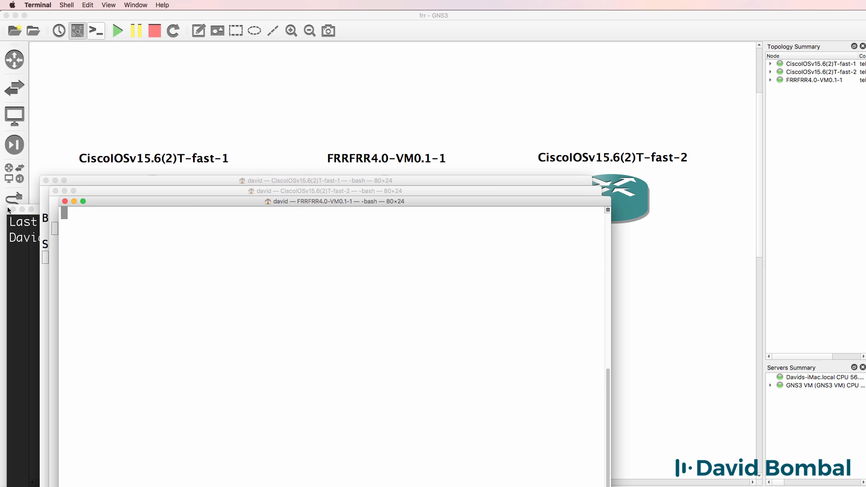
left_click_drag(335, 201, 359, 143)
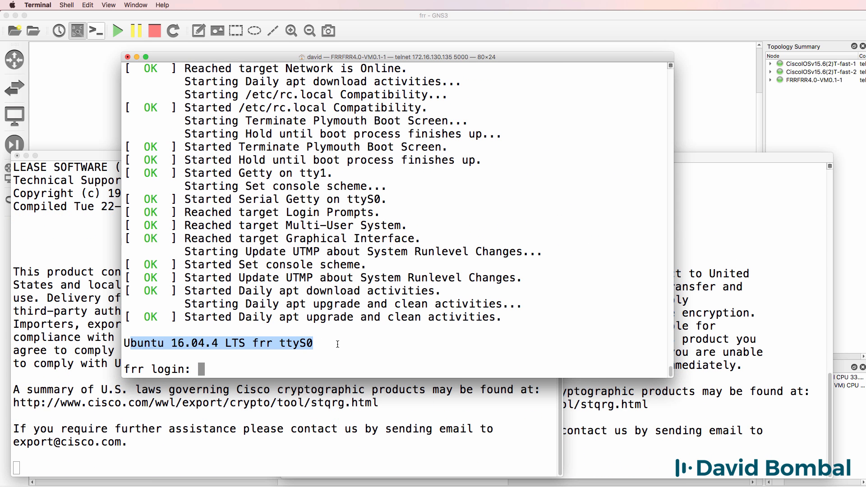
type("frr")
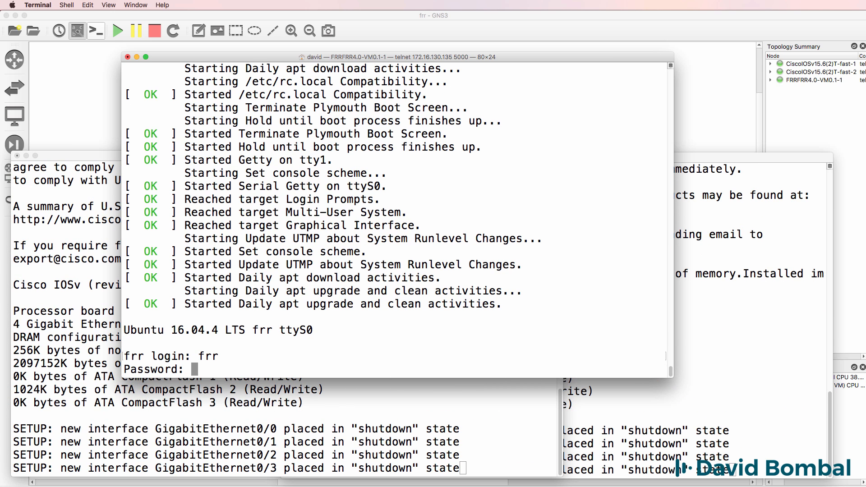
key("enter")
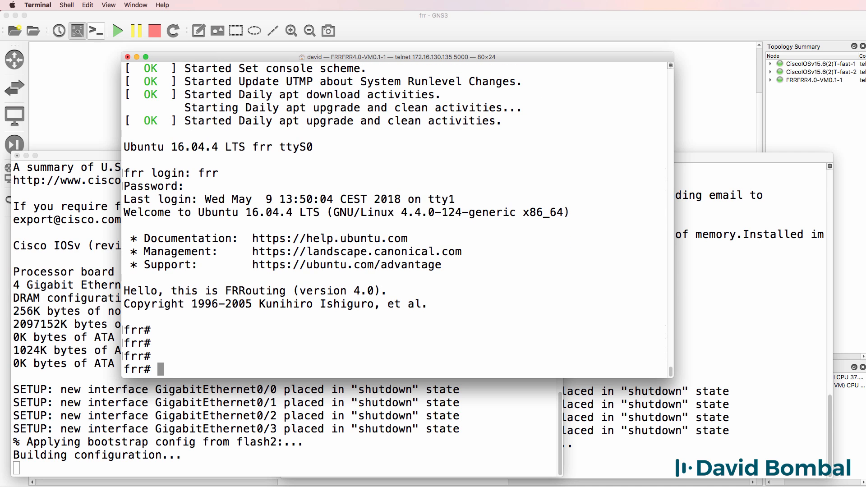
Run 'show running-config' on FRR and list available commands with '?' on FRR and IOSv-1.
type("sh run")
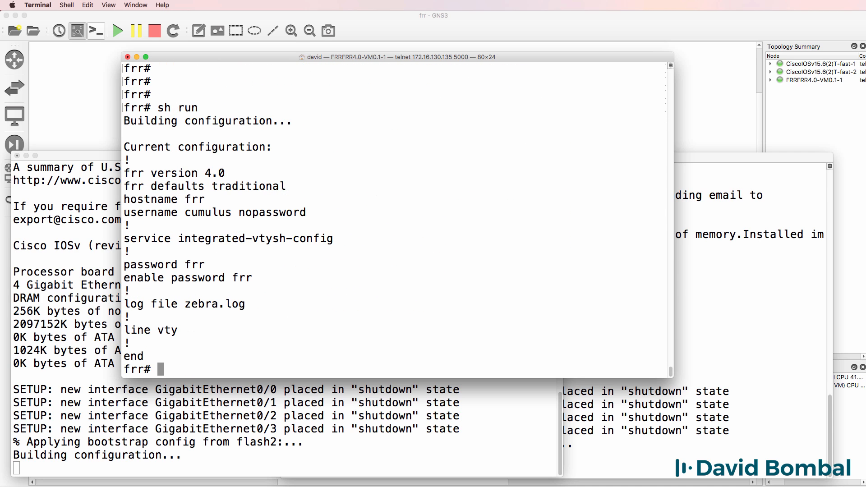
type("show")
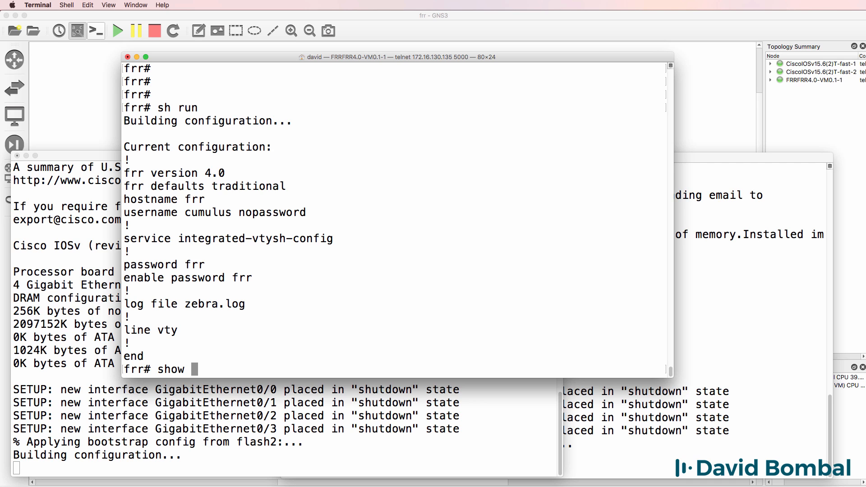
type("running-config")
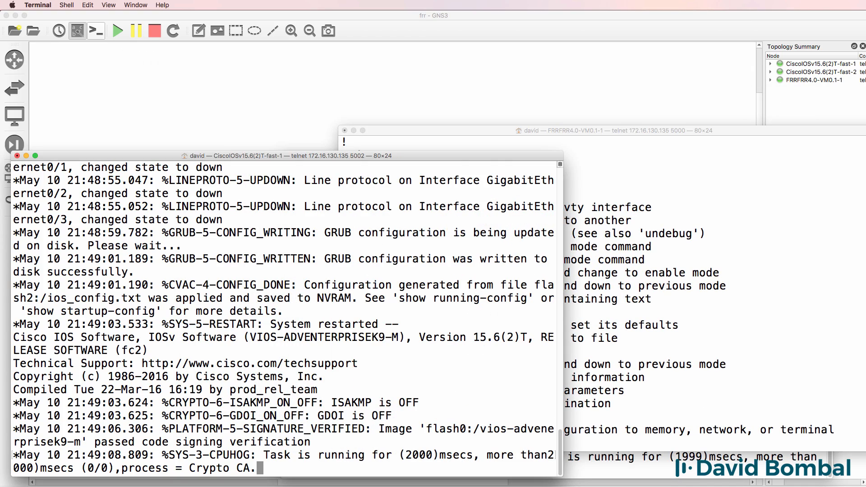
type("?")
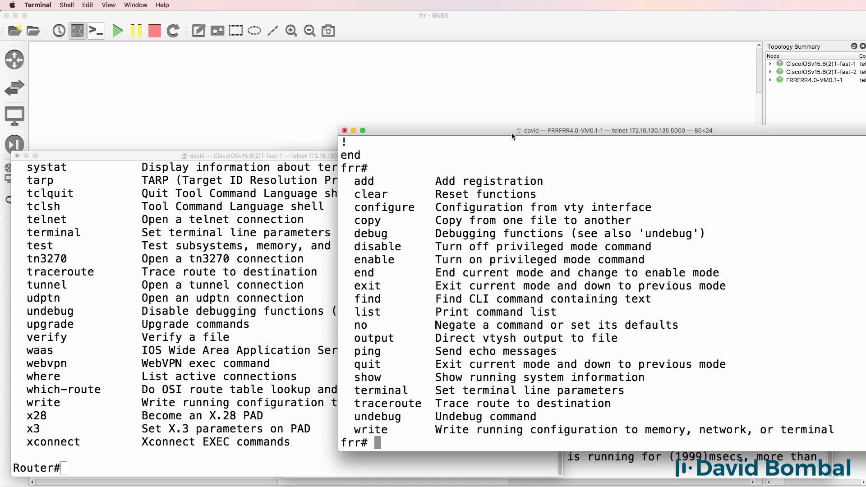
Enter configuration mode on FRR and set its hostname to frr1.
type("configure t")
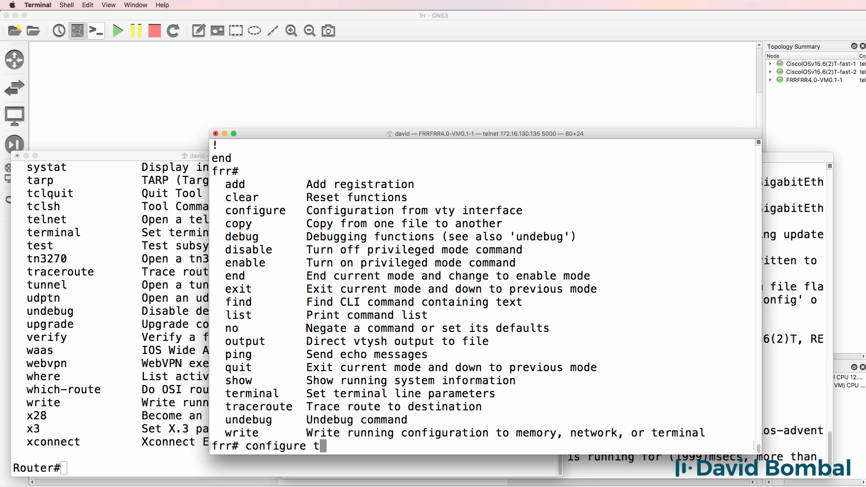
type("erminal")
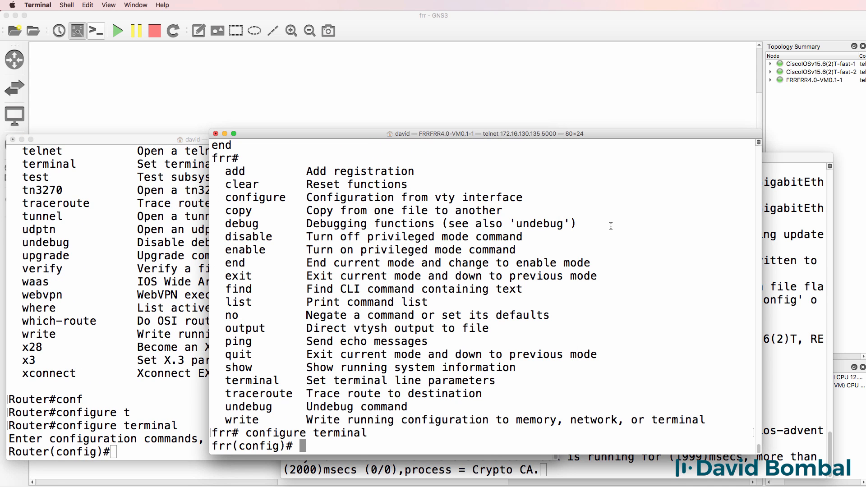
type("hostname")
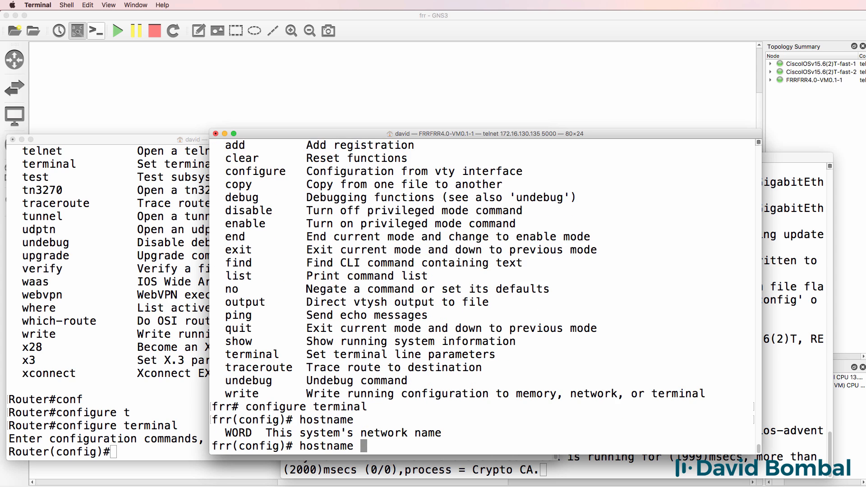
type("frr1")
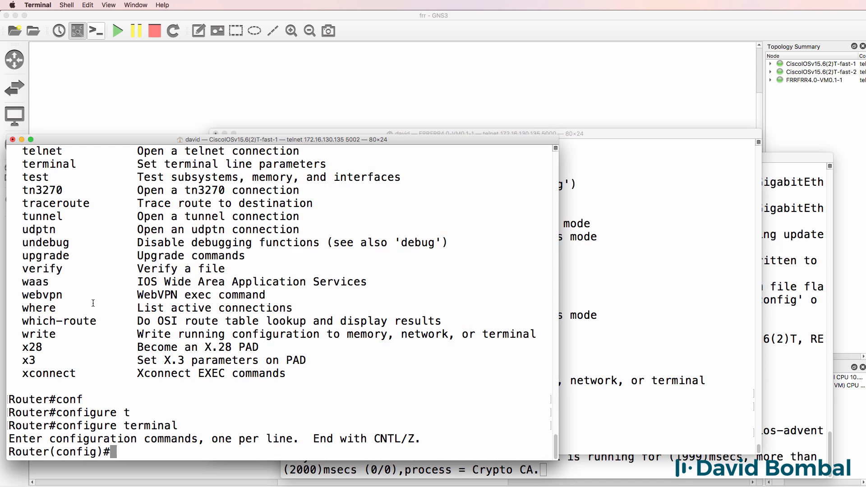
Set the first IOSv hostname to Cisco1 and re-enter configuration mode on frr1.
type("hostname Cisco1")
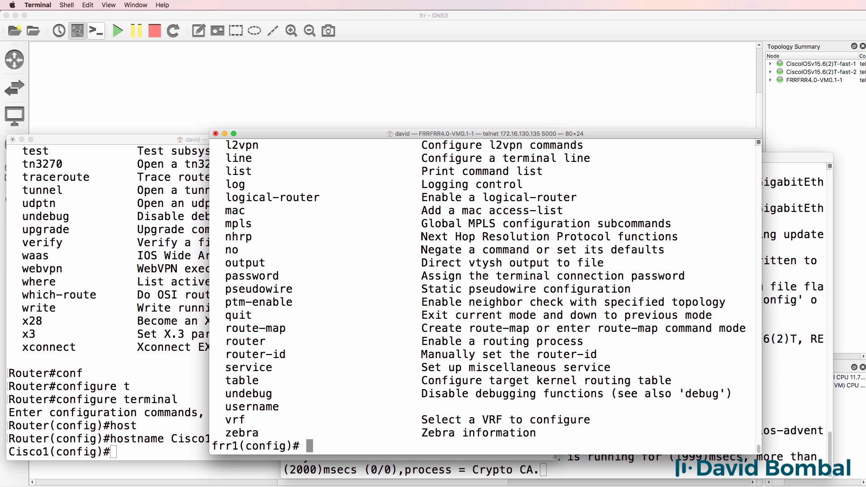
type("exit")
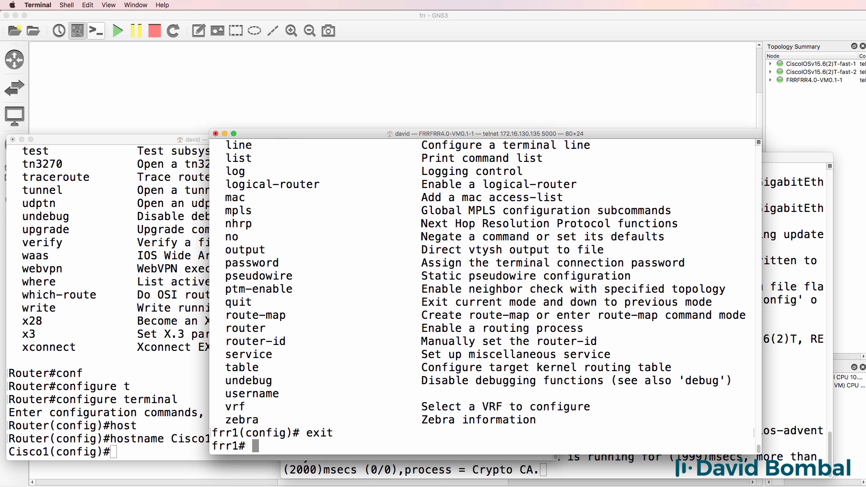
type("conf t")
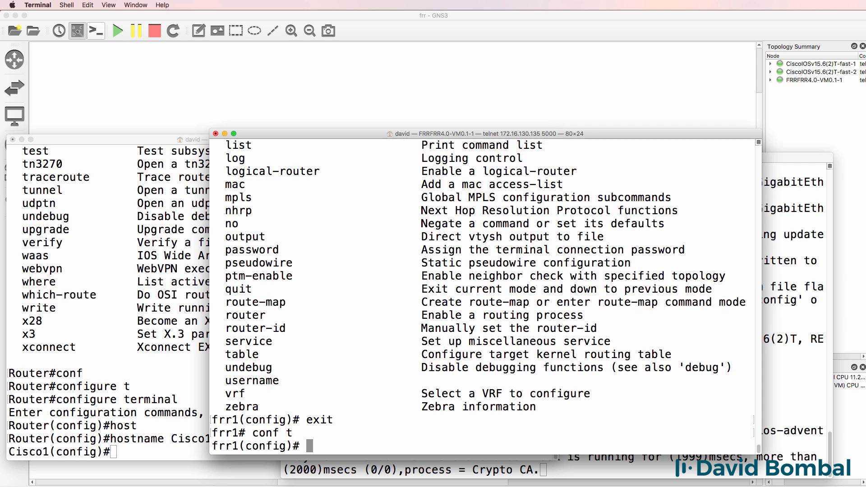
key("ctrl+z")
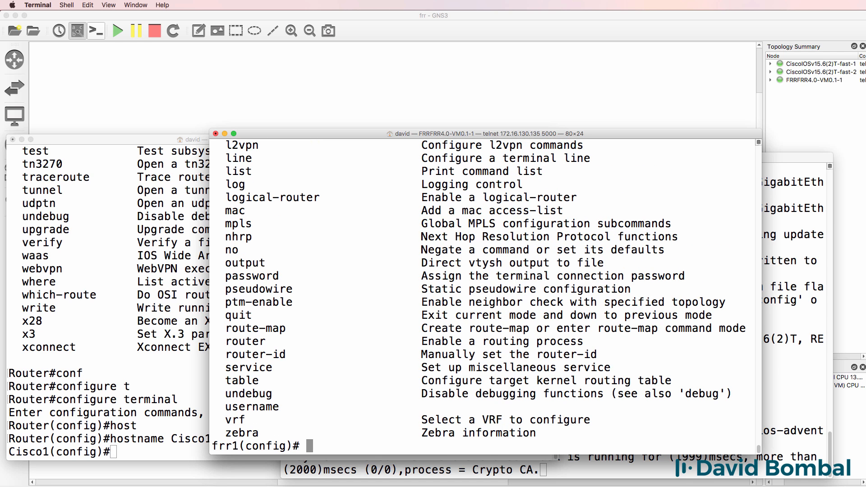
List frr1's interfaces, show ens3 details confirming it is down, and re-enter config mode.
type("end")
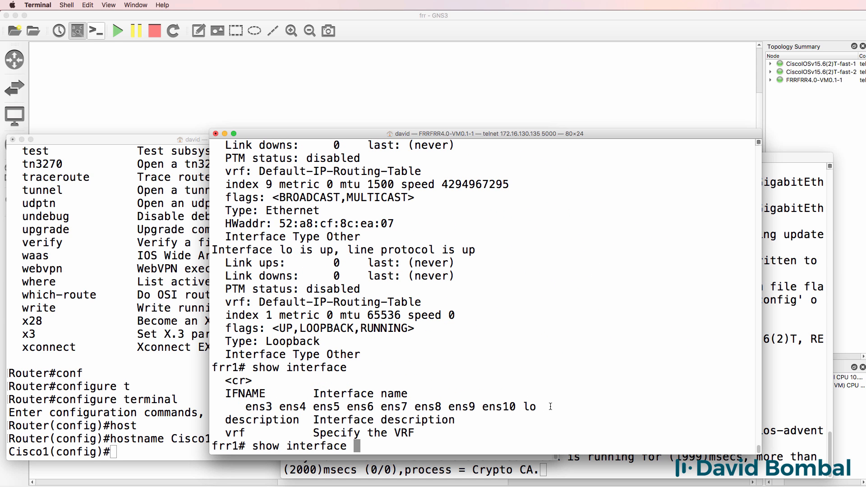
left_click_drag(244, 407, 544, 406)
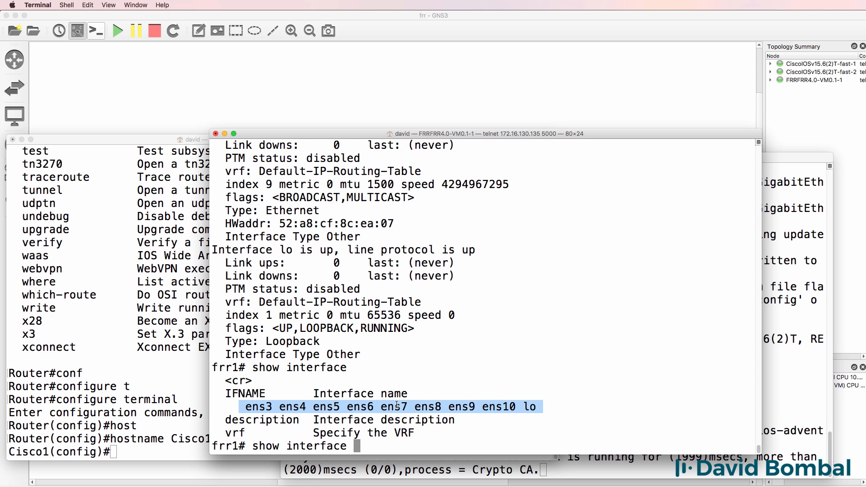
scroll("down", 3)
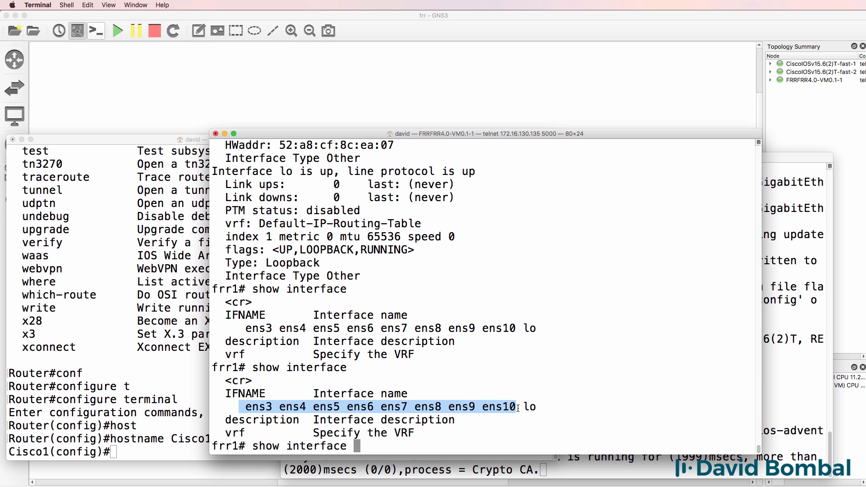
type("e")
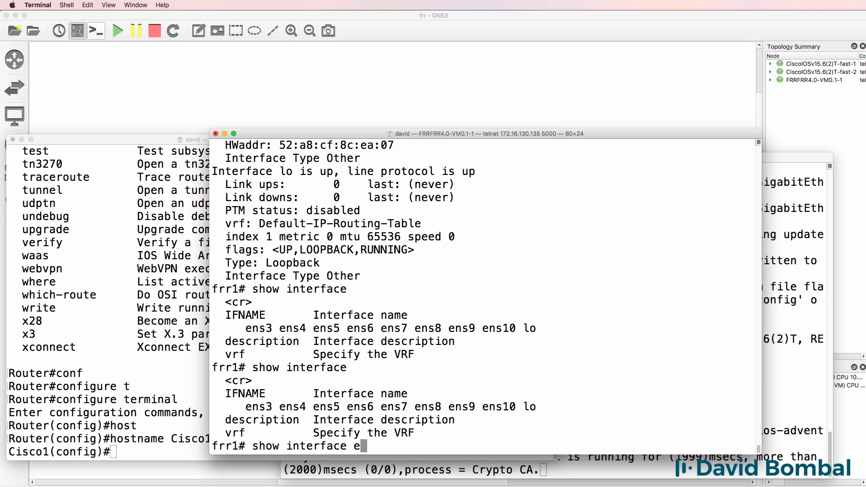
key("Return")
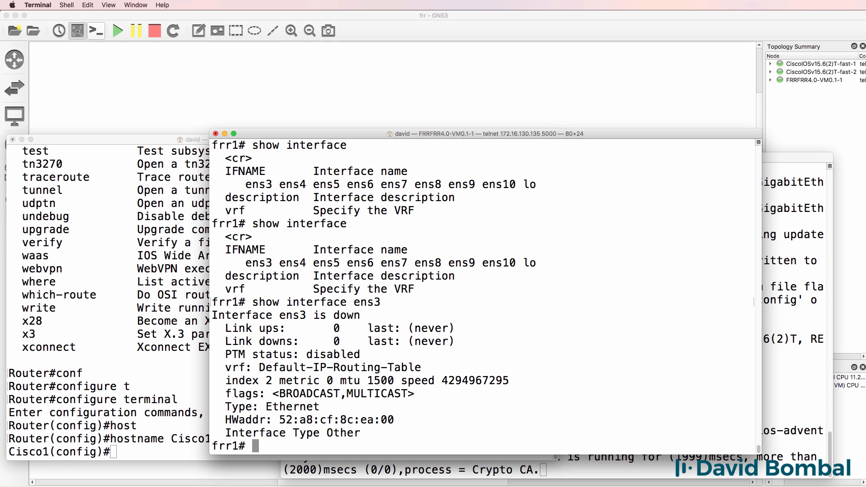
mouse_move(354, 332)
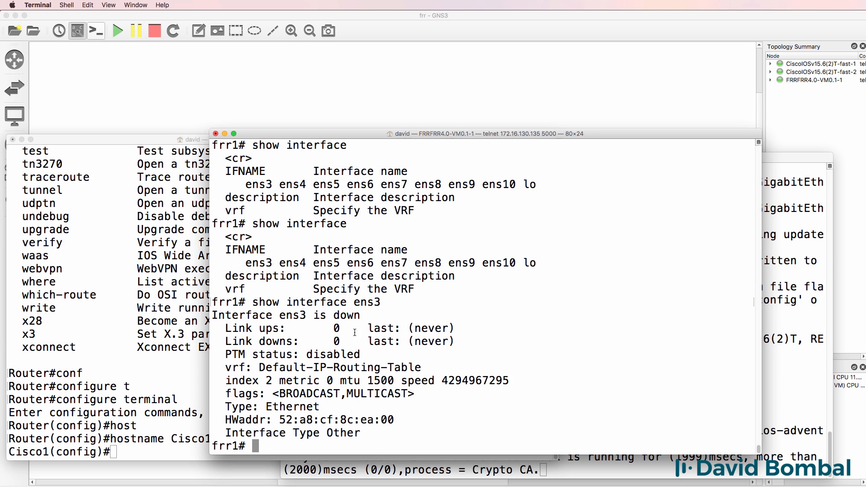
left_click_drag(212, 302, 380, 315)
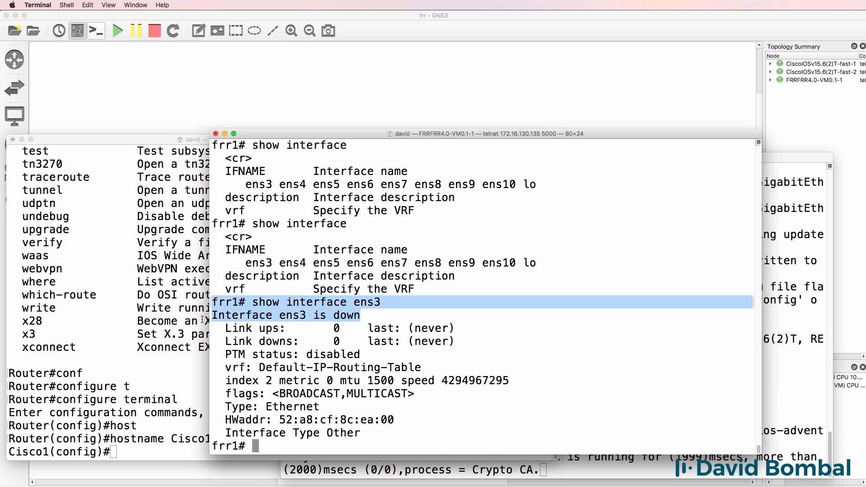
type("conf t")
type("int")
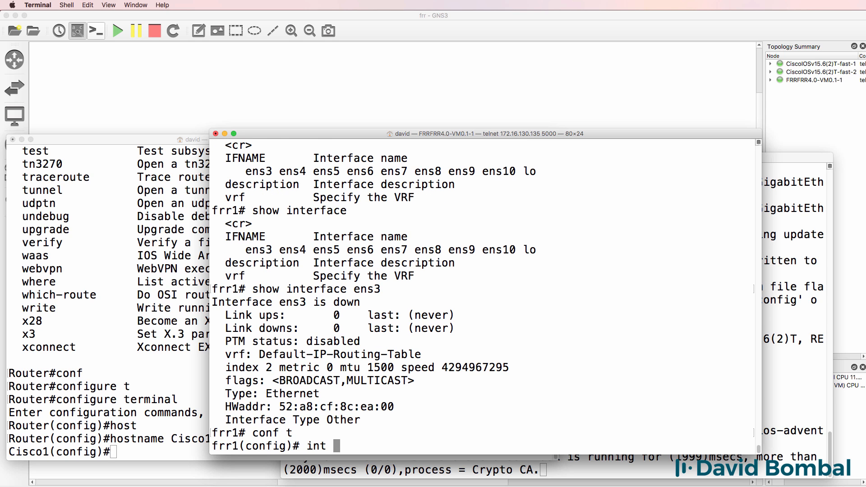
Assign address 10.1.1.2/24 to frr1's interface ens3.
type("ens3")
type("ip")
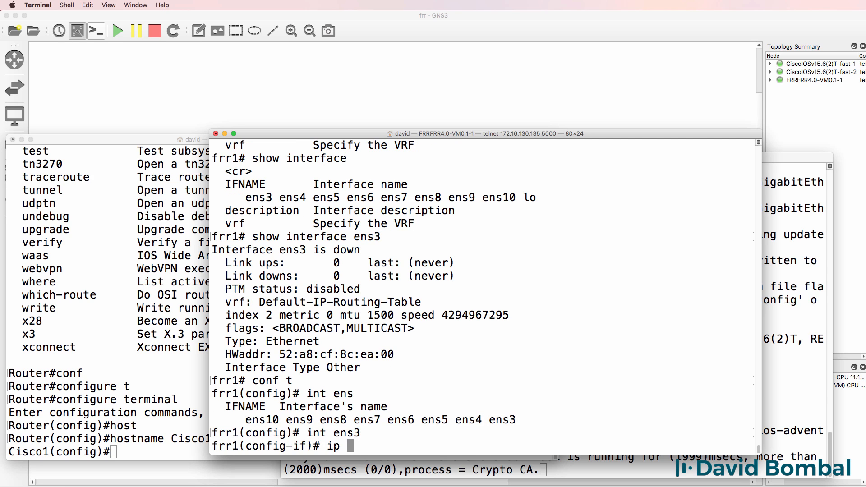
type("address 10.1.1.2")
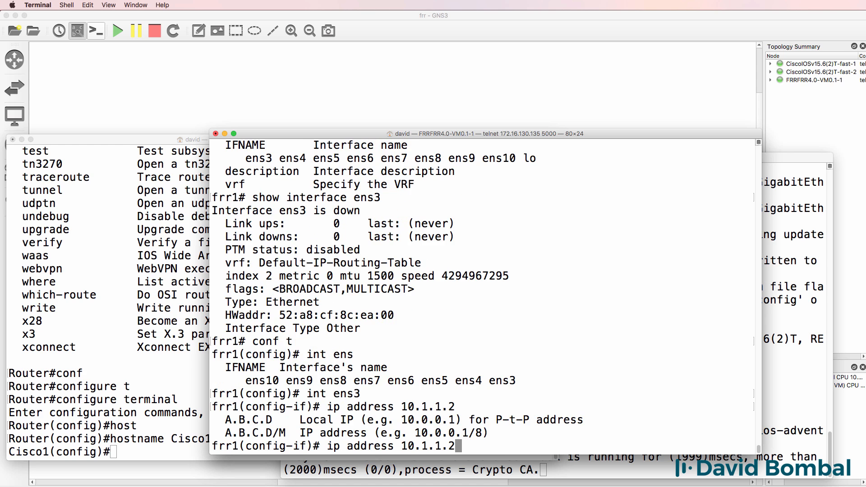
key("enter")
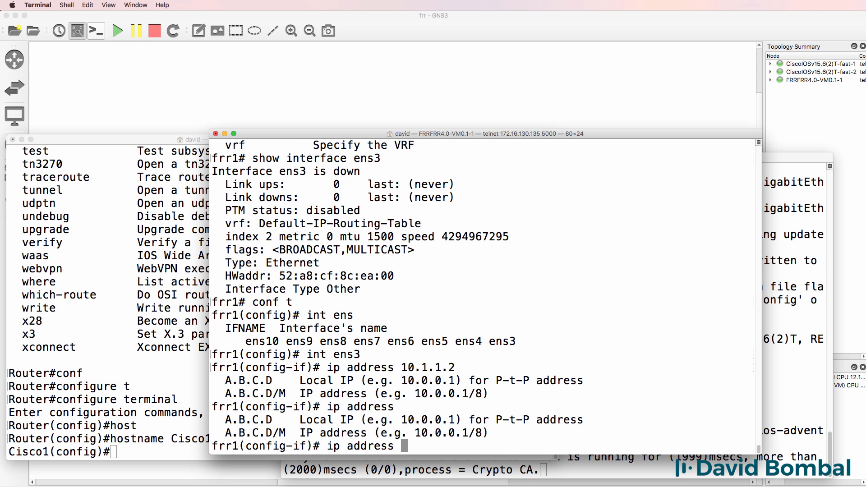
double_click(480, 433)
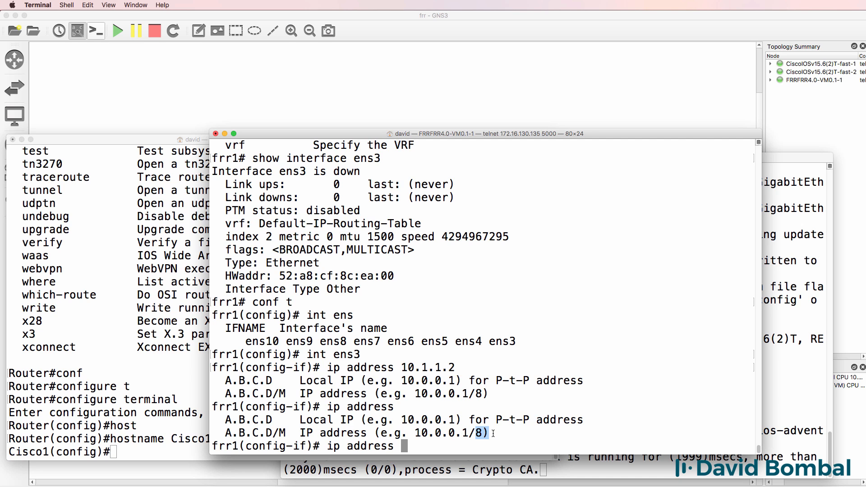
type("10.1.1.2/24")
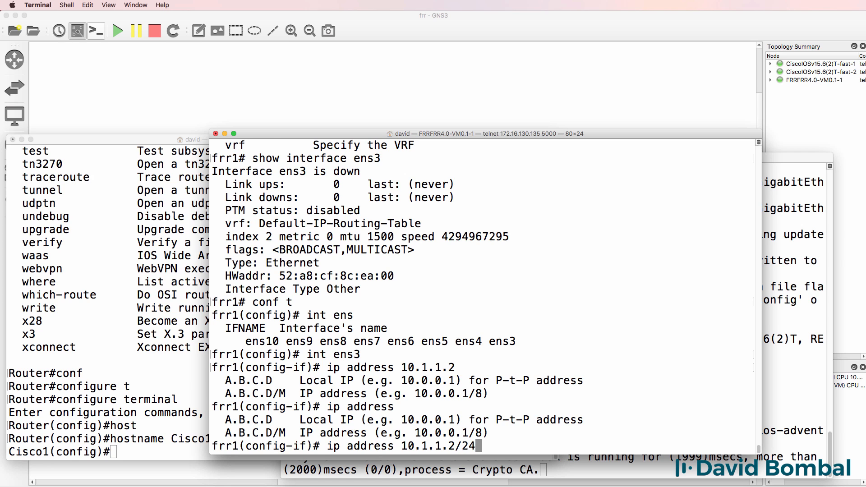
Enable ens3 with 'no shutdown', then enter interface ens4 and begin its IP address.
type("no shutdown")
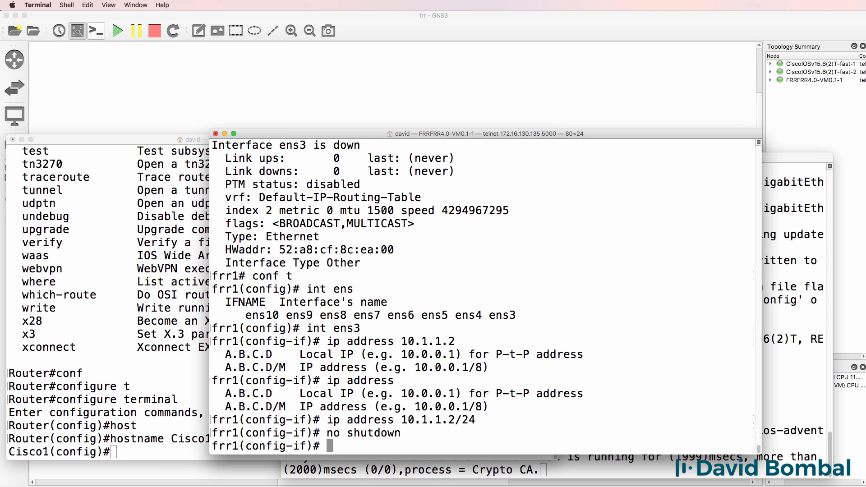
type("in")
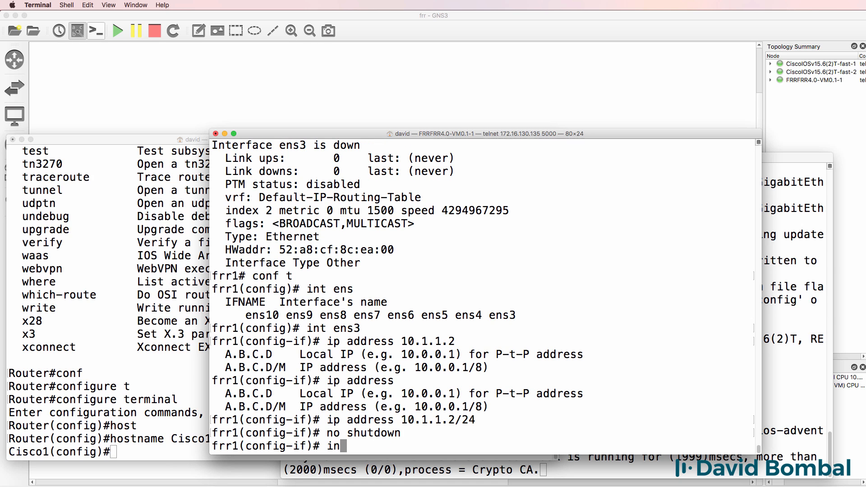
type("t")
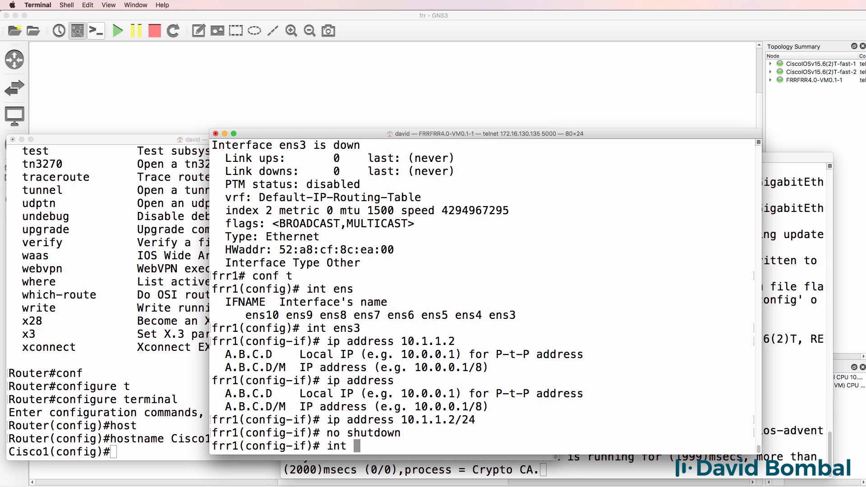
type("exit")
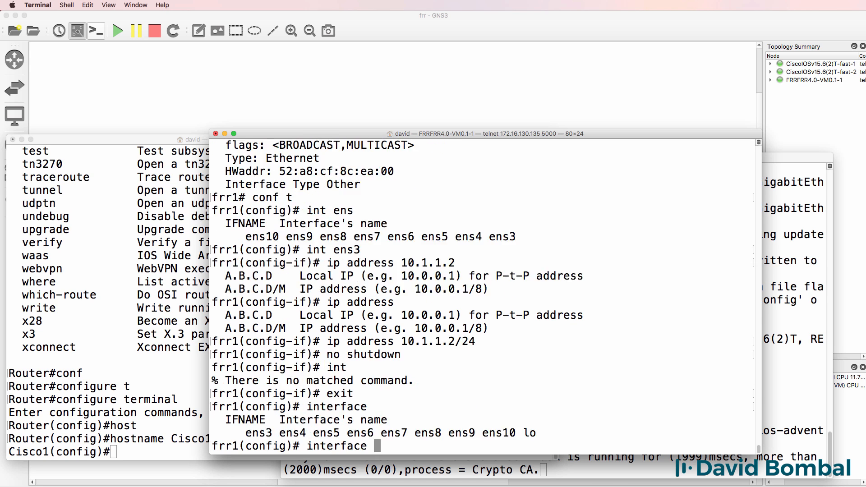
type("ens4")
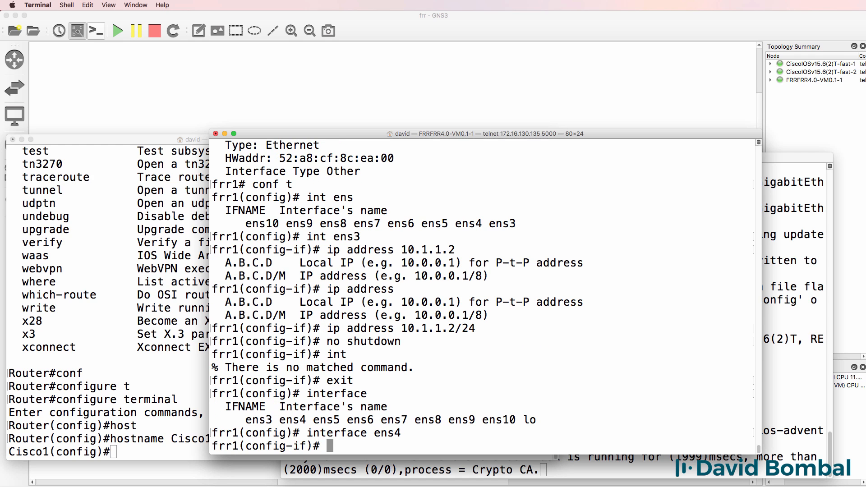
type("ip address 10.1.2.1/24")
type("show interface ens3")
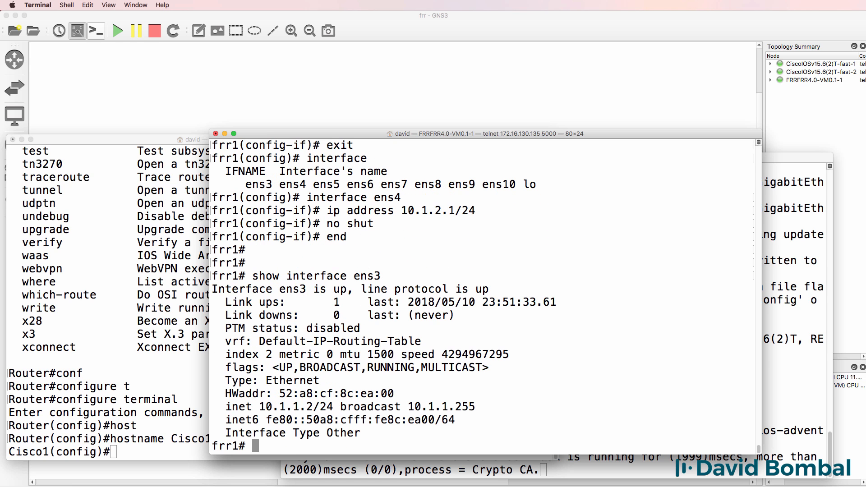
Finish ens4 at 10.1.2.1/24 and check ens3, ens4 and ens5 status, noting ens5 down.
left_click_drag(211, 288, 339, 288)
type("show interface ens3")
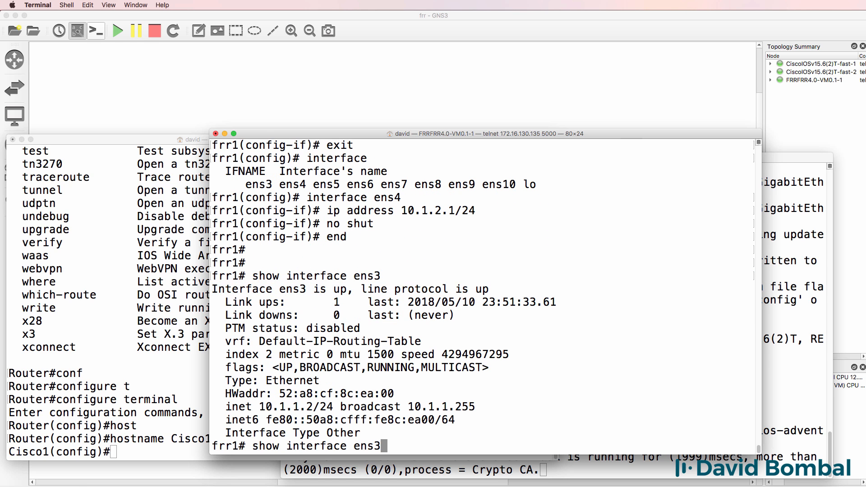
key("enter")
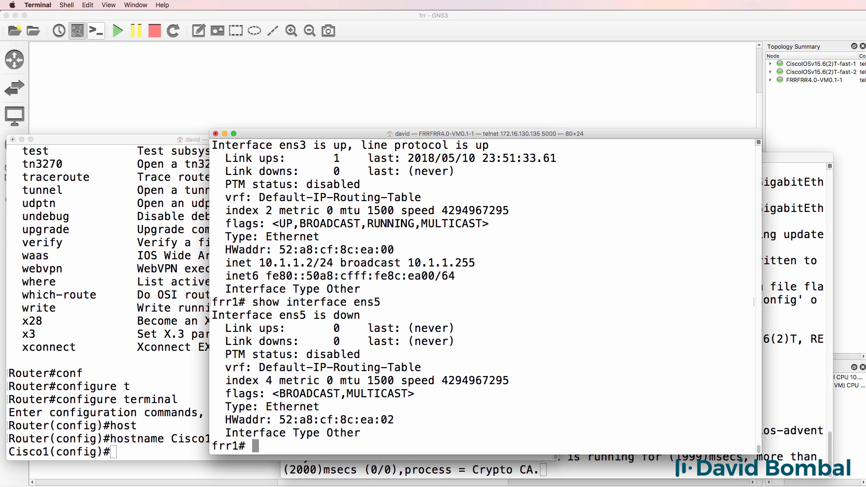
double_click(286, 315)
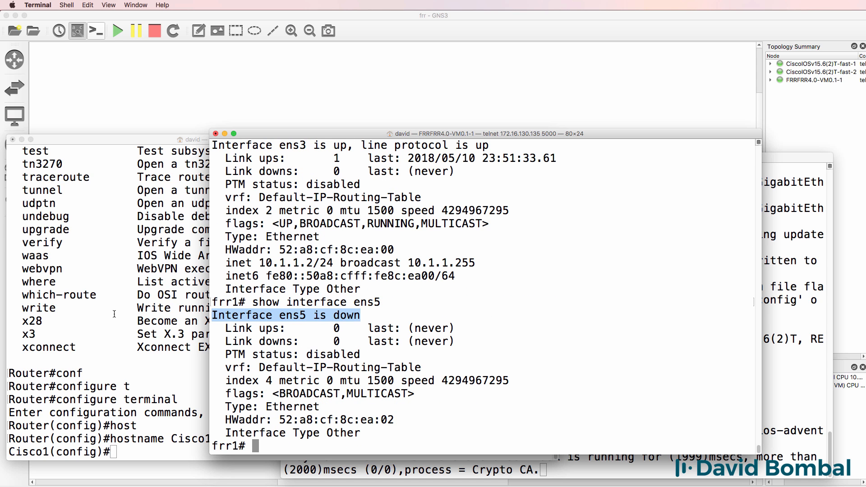
type("show interface ens3")
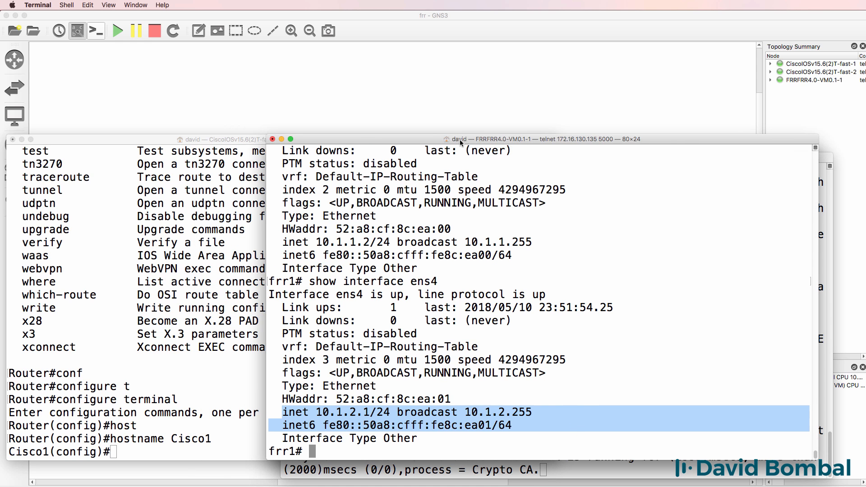
type("int")
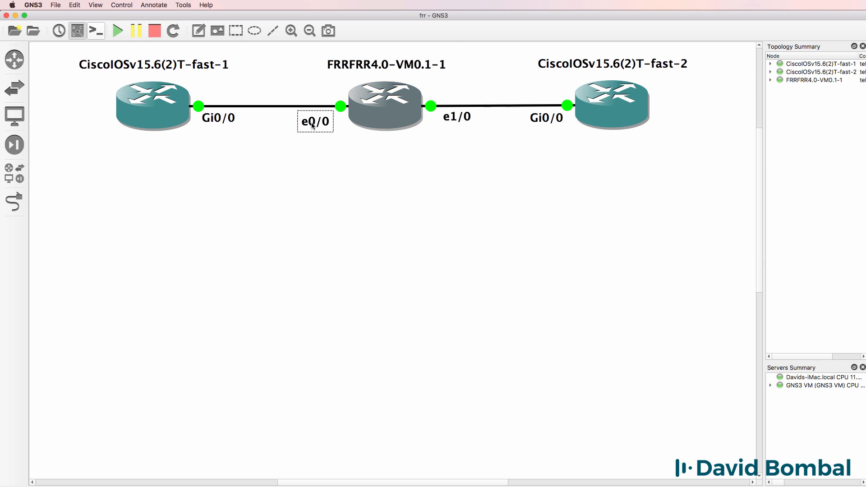
Relabel the FRR link endpoints e0/0 and e1/0 as ens3 and ens4.
double_click(315, 121)
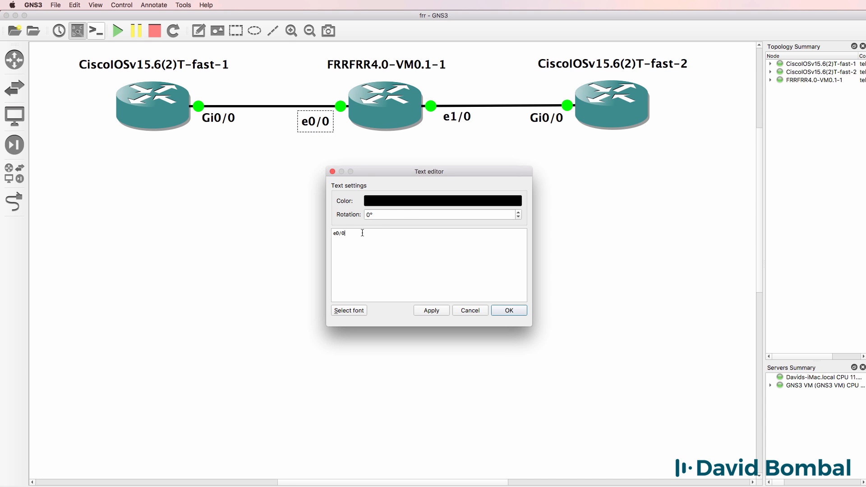
type("en")
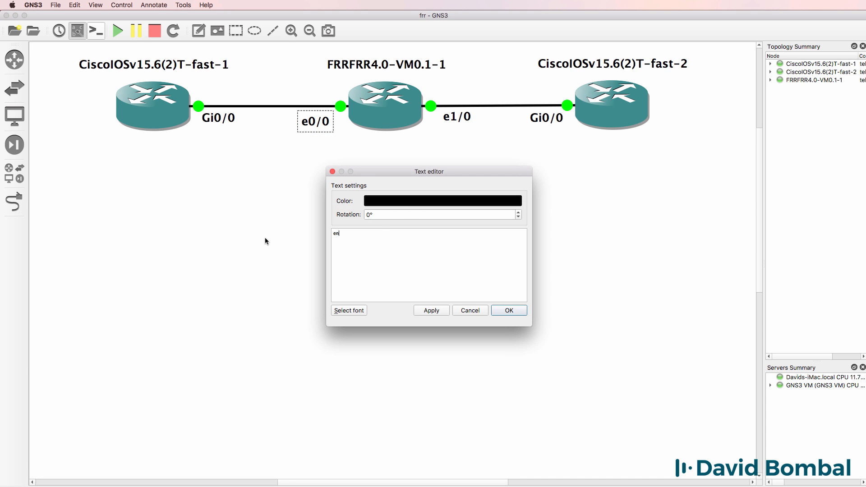
left_click(507, 310)
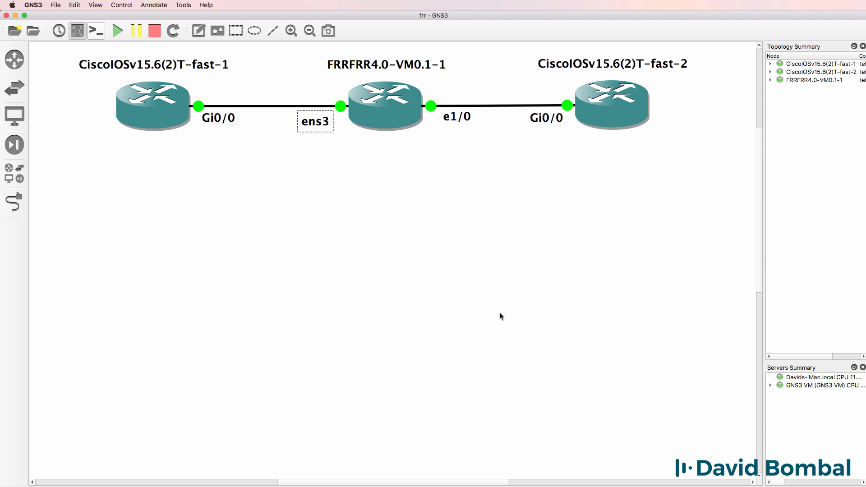
double_click(456, 117)
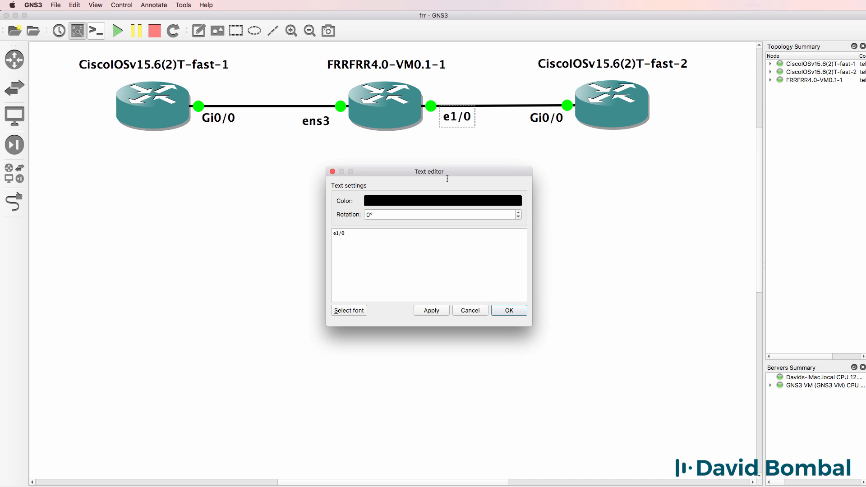
type("ens4")
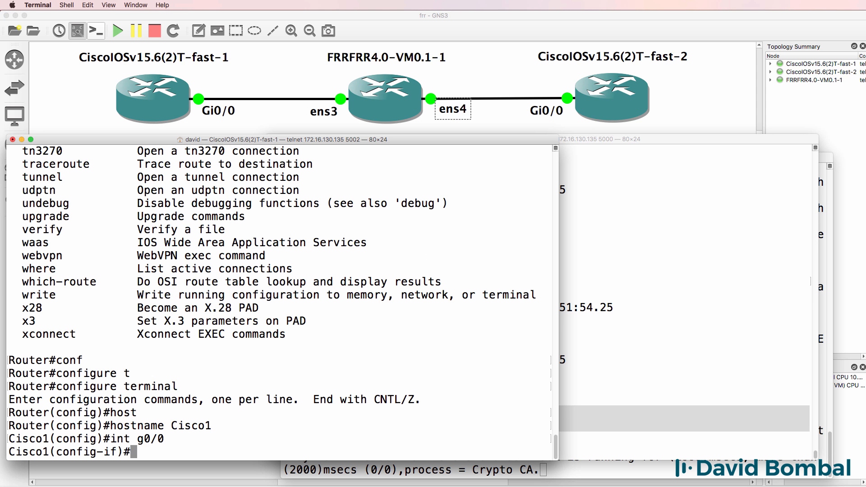
Set Cisco1 Gi0/0 to 10.1.1.1 255.255.255.0 and ping between Cisco1 and frr1.
type("ip address 10.1.1.1 255.255.255.0")
type("no shut")
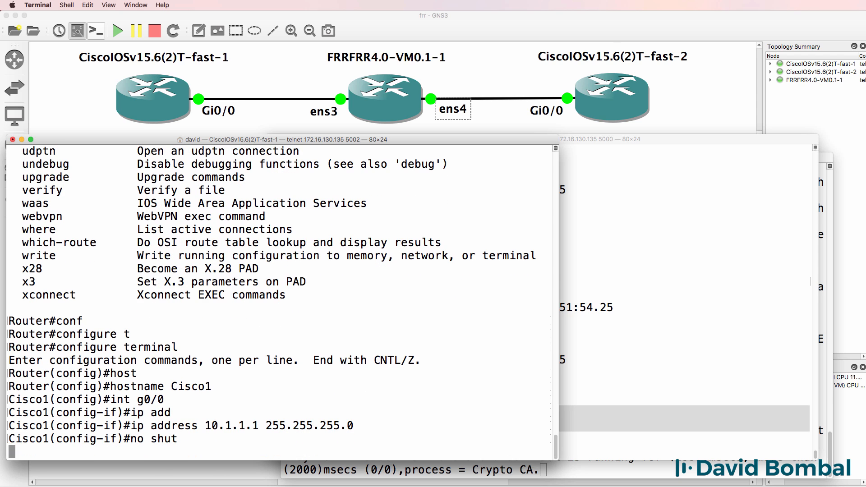
type("end")
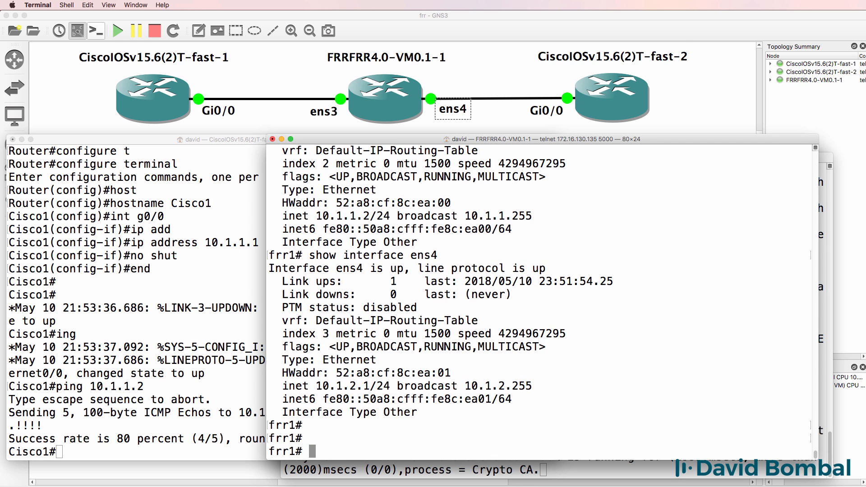
type("ping 10.1.1.1")
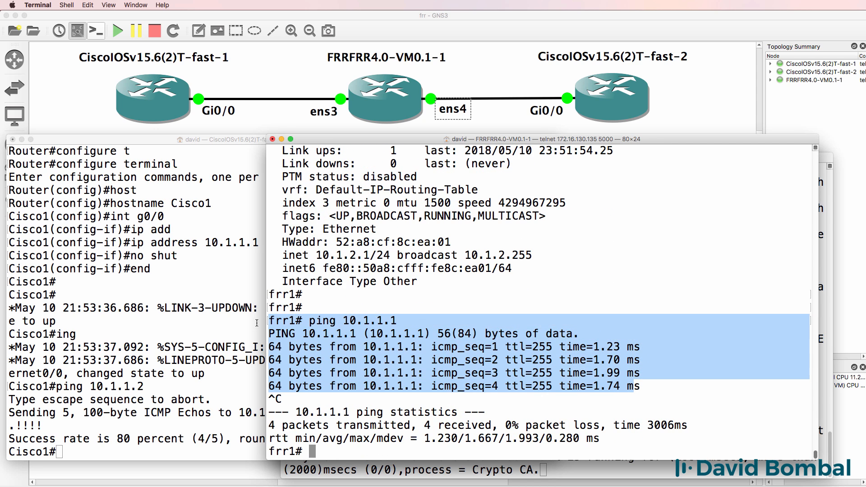
left_click(746, 204)
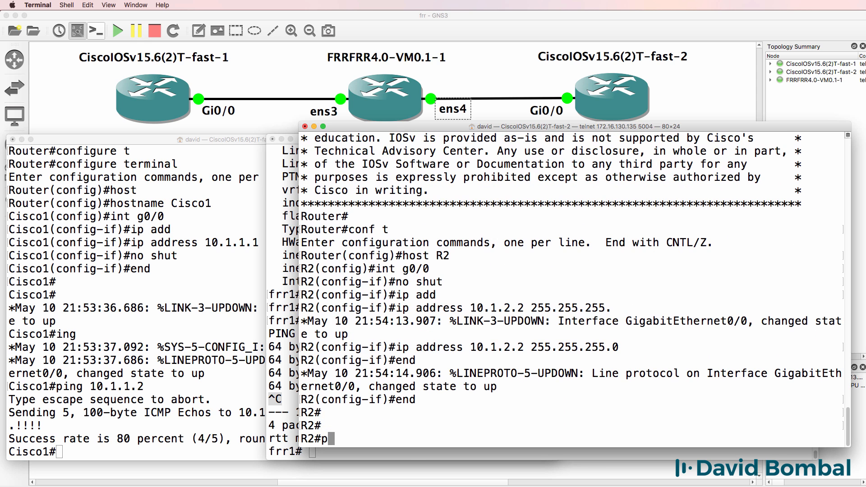
Ping frr1 at 10.1.2.1 from R2, getting 4 of 5 replies.
type("ping 10.1.2.1")
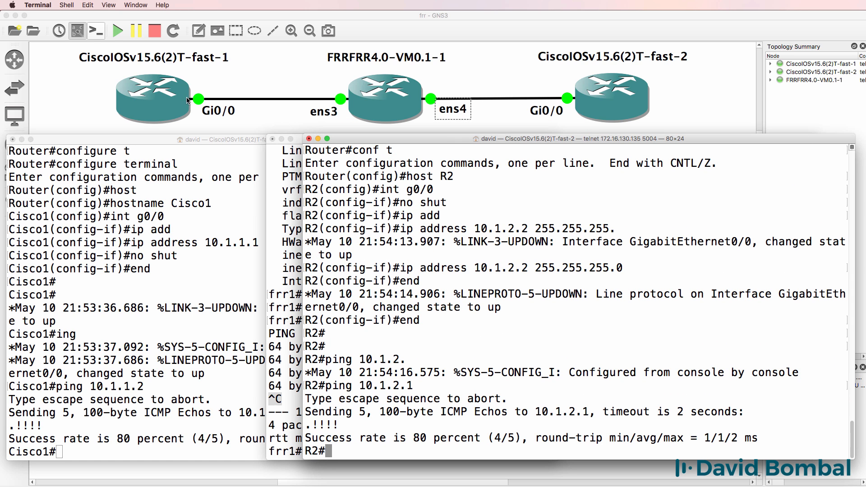
mouse_move(632, 98)
type("conf t")
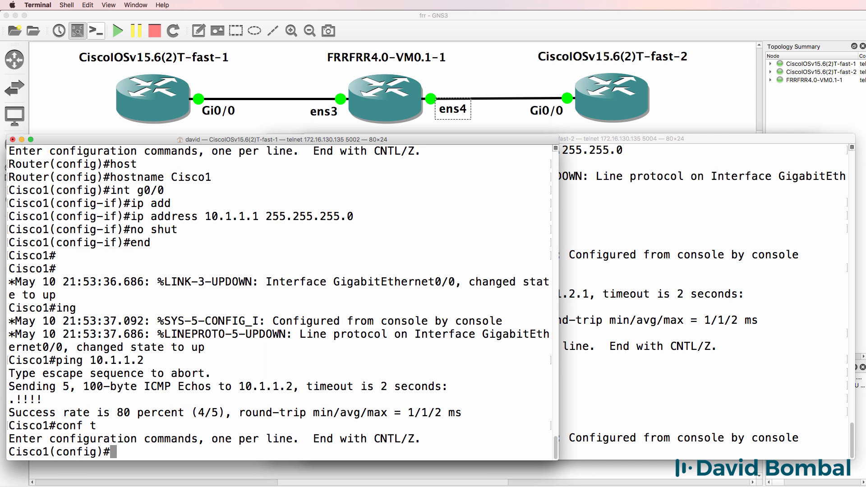
Start OSPF process 1 on Cisco1 and enter FRR's router ospf mode, beginning network 10.1.1.0.
type("router ospf 1")
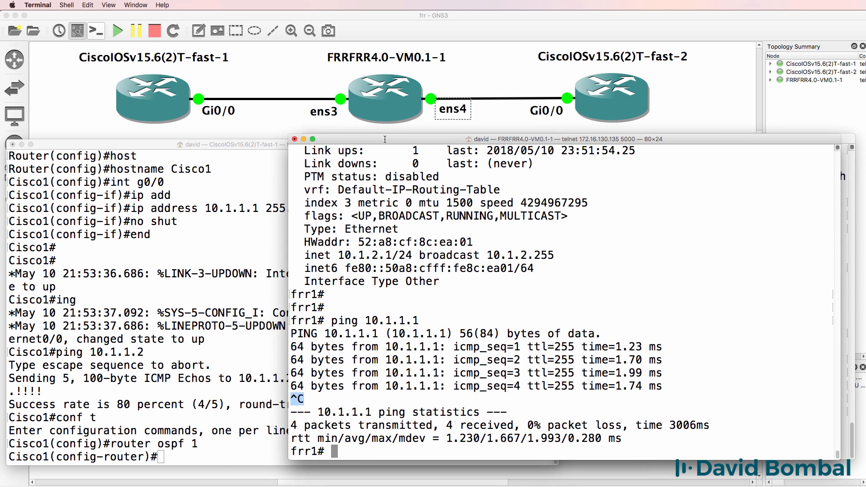
type("conf t")
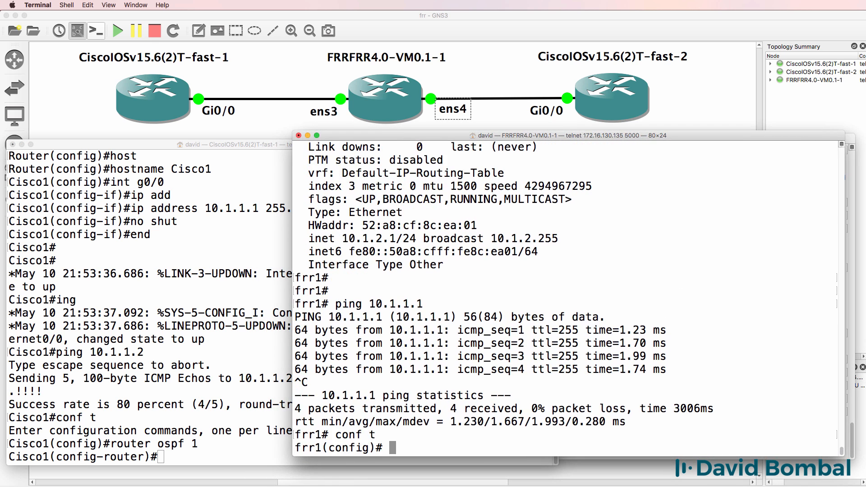
type("router osp")
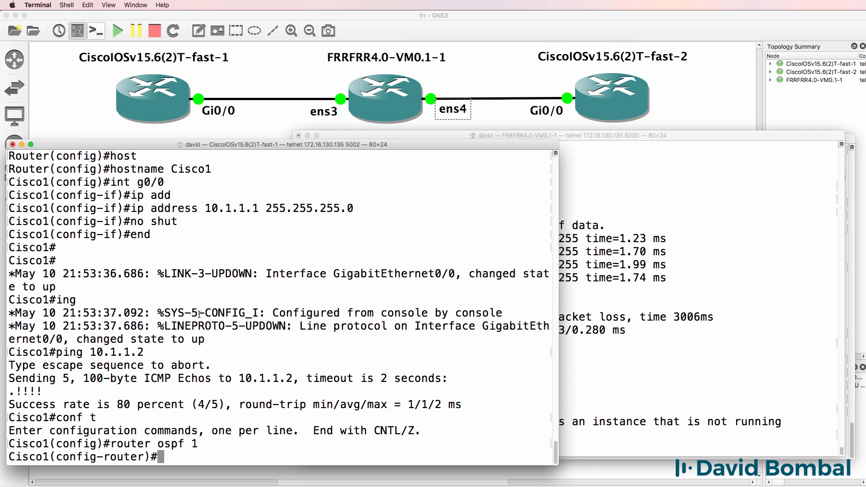
type("network")
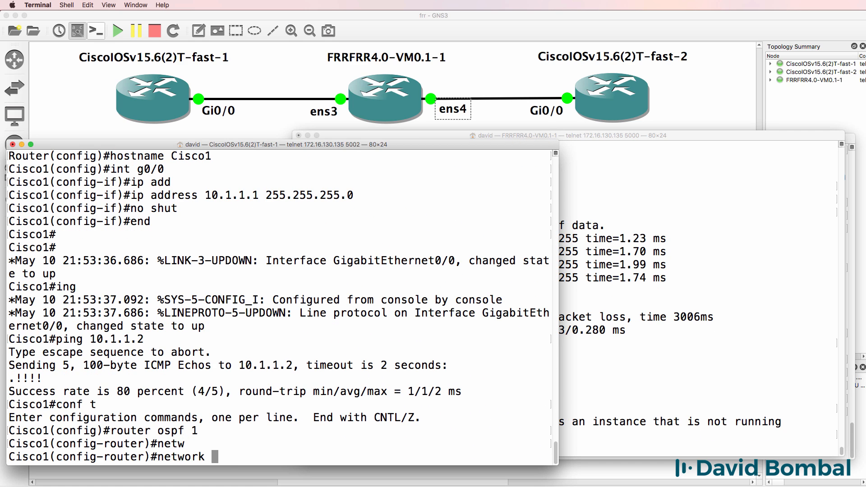
type("10.1.1.0")
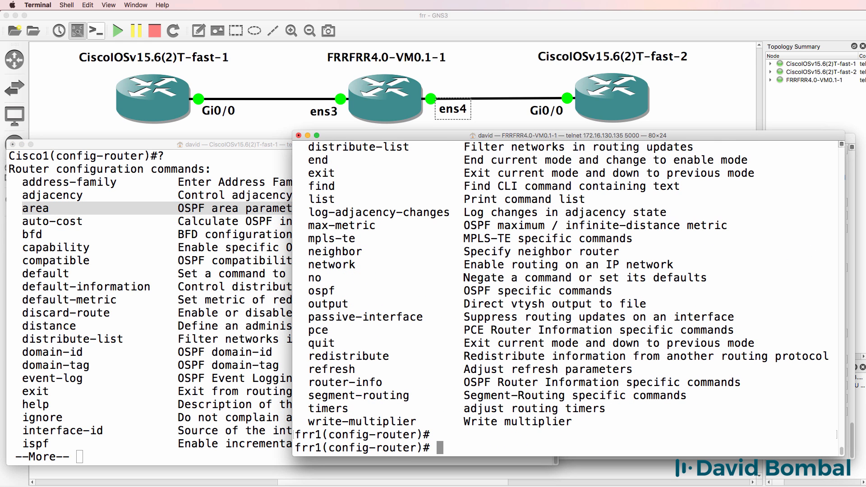
Advertise network 10.1.1.0/24 in area 0 in the FRR router's OSPF process.
type("nt")
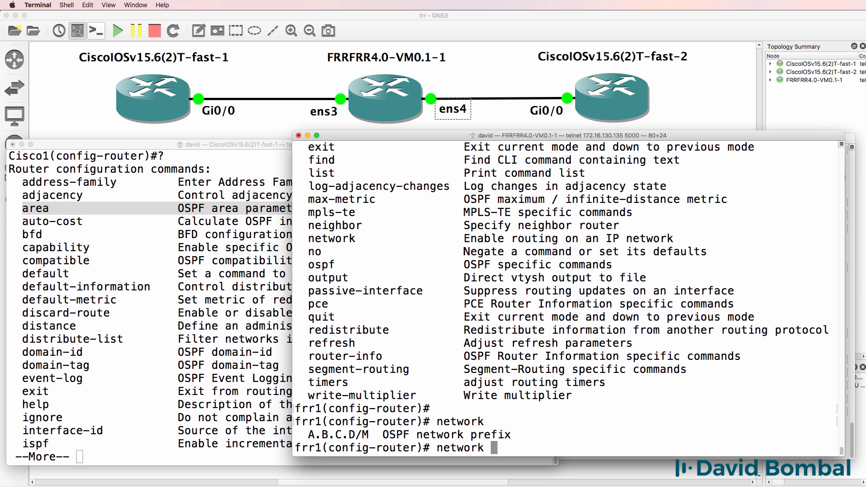
type("10.1.1.0")
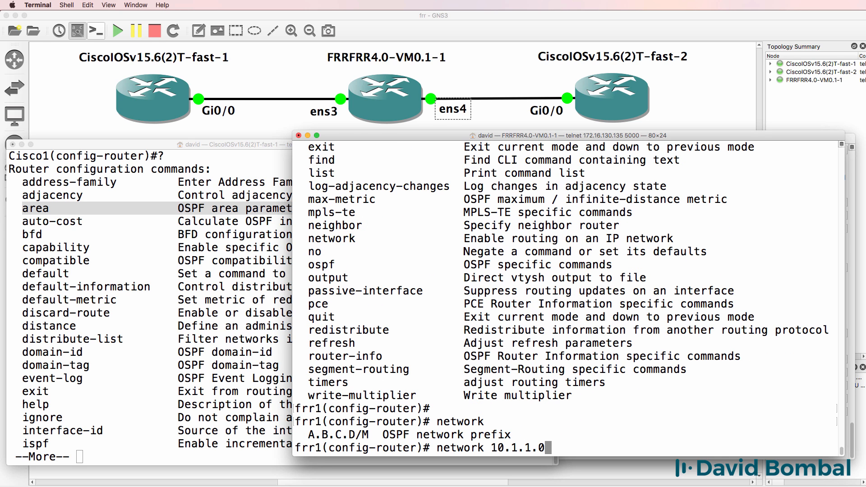
type("/24")
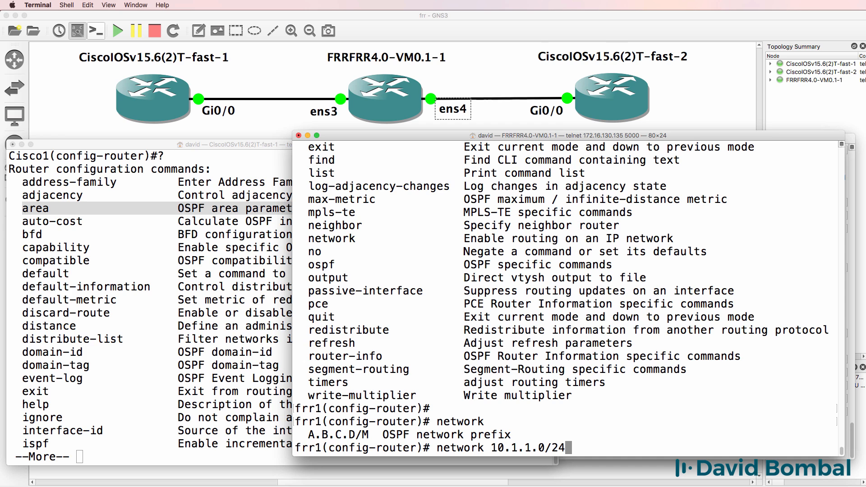
type("area 0")
type("end")
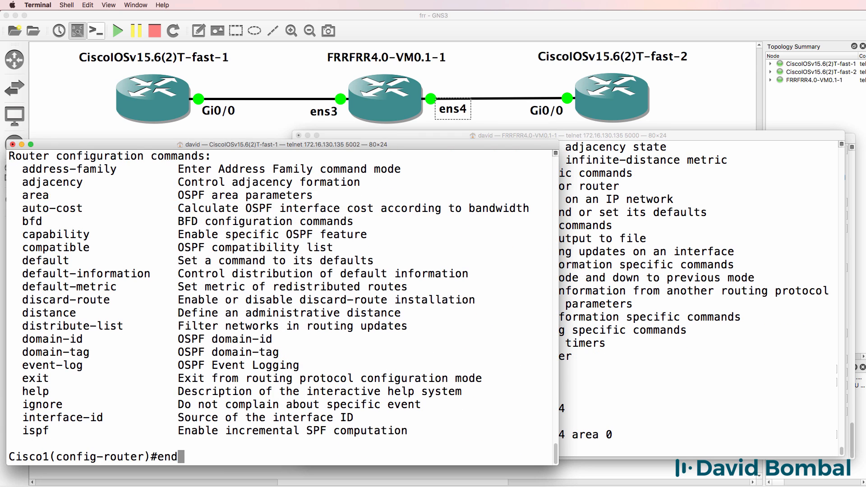
Display Cisco1's OSPF running configuration with sh run | sec ospf.
type("sh run | sec")
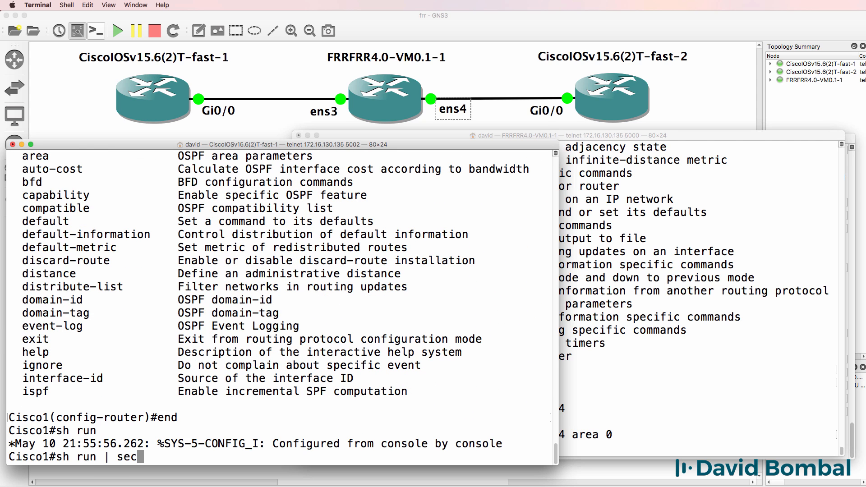
type("ospf")
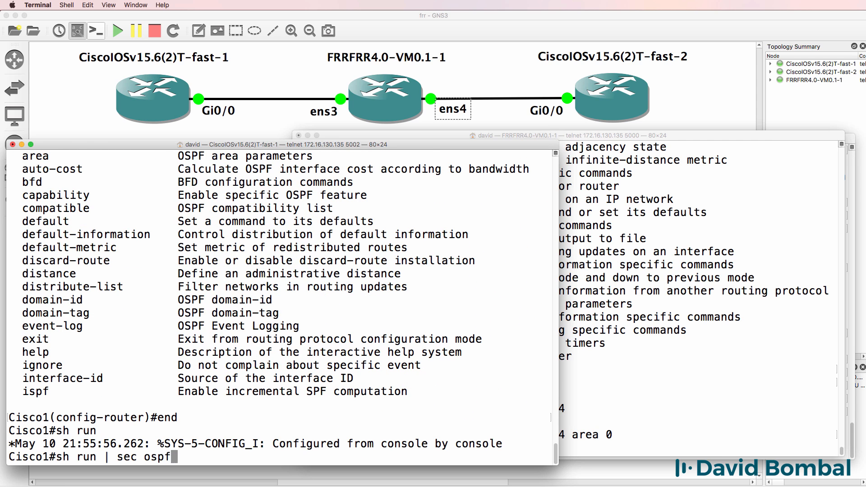
key("enter")
type("network 10.1.2.0/24 area 0")
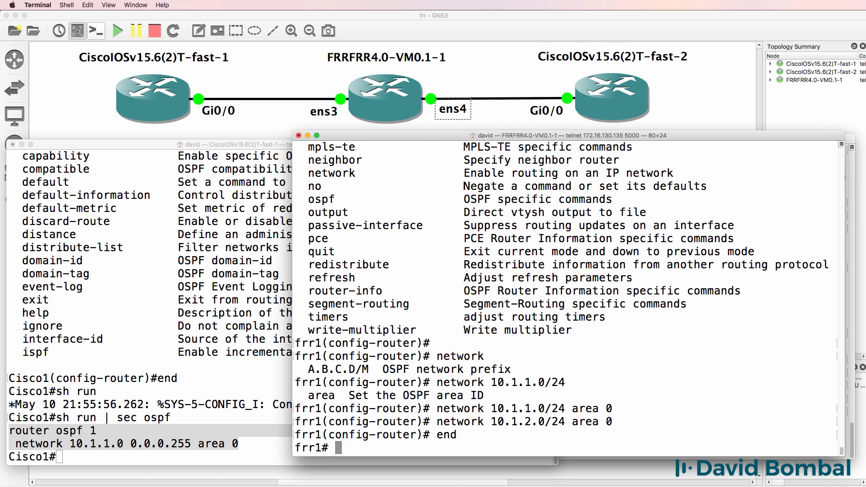
Highlight Cisco1's router ospf lines and list FRR's OSPF neighbours with show ip ospf nei.
type("show ip ospf nei")
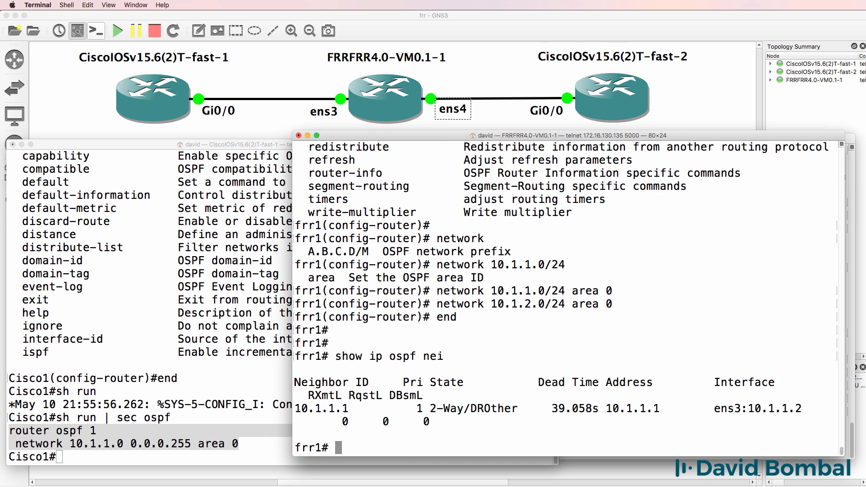
left_click_drag(414, 408, 523, 409)
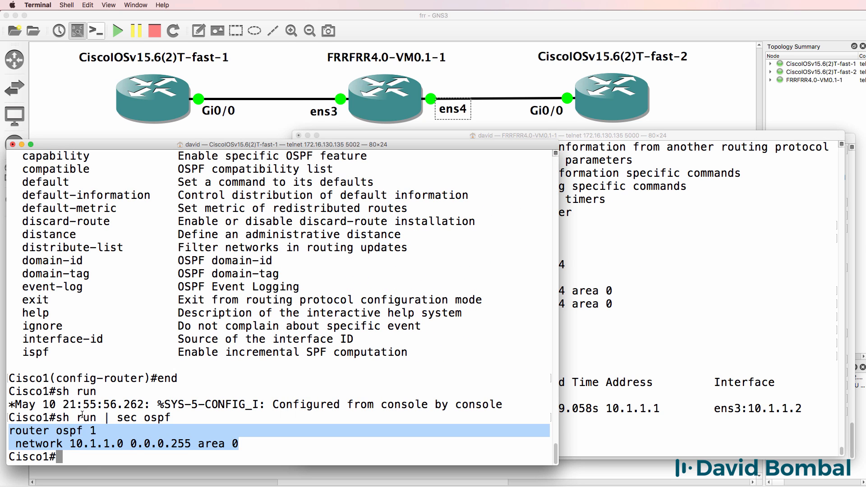
type("show ip ospf nei")
type("conf")
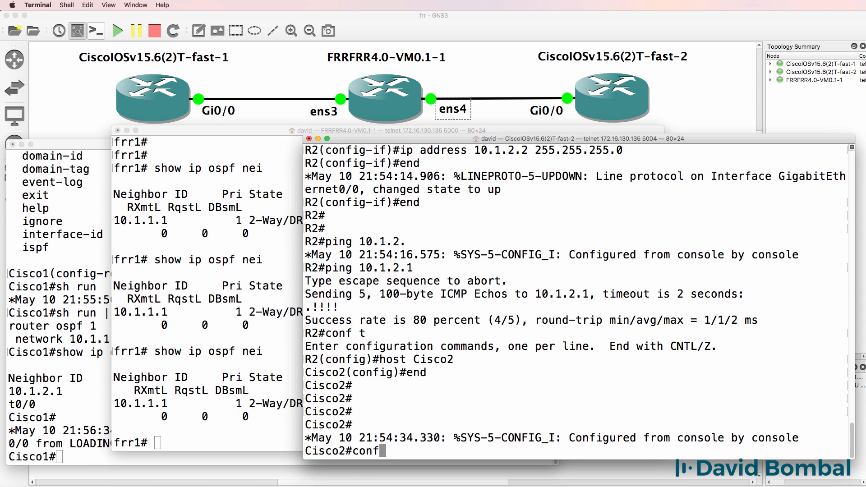
Enter router ospf 1 on Cisco2 and type network 10.1.2.0 0.0.0.255 area 0.
type("router")
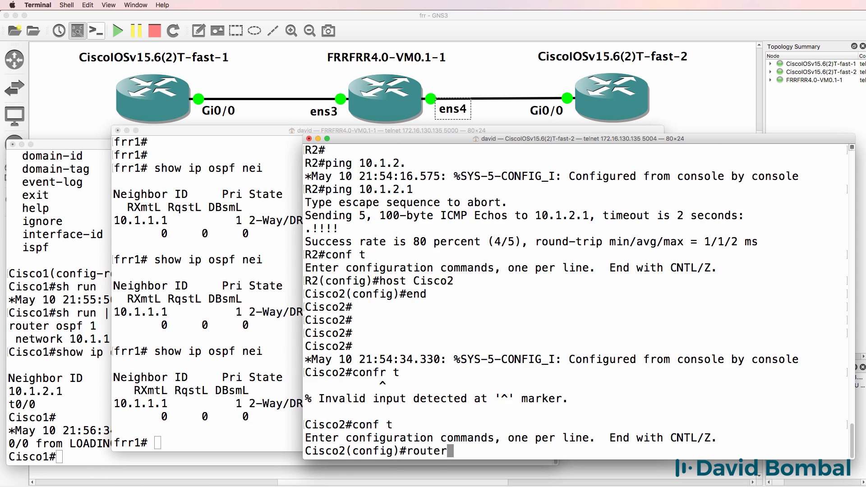
type("router ospf 1")
type("network 10.1.2.")
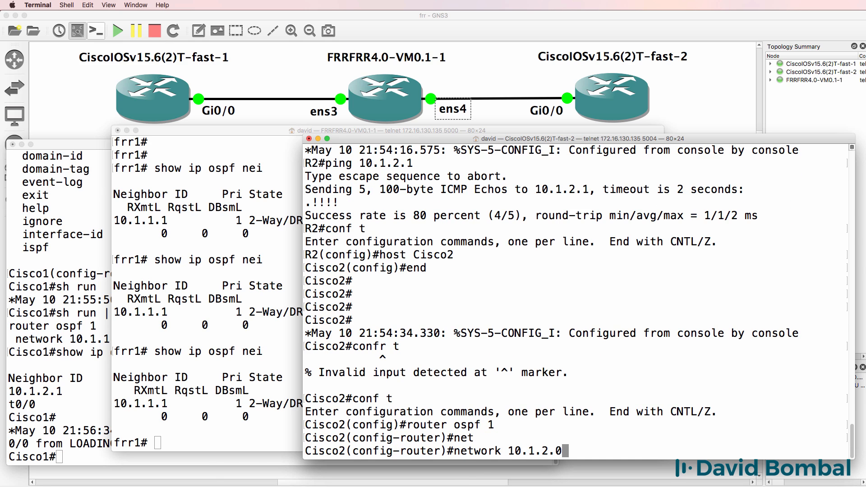
type("0.0.0.255 area 0")
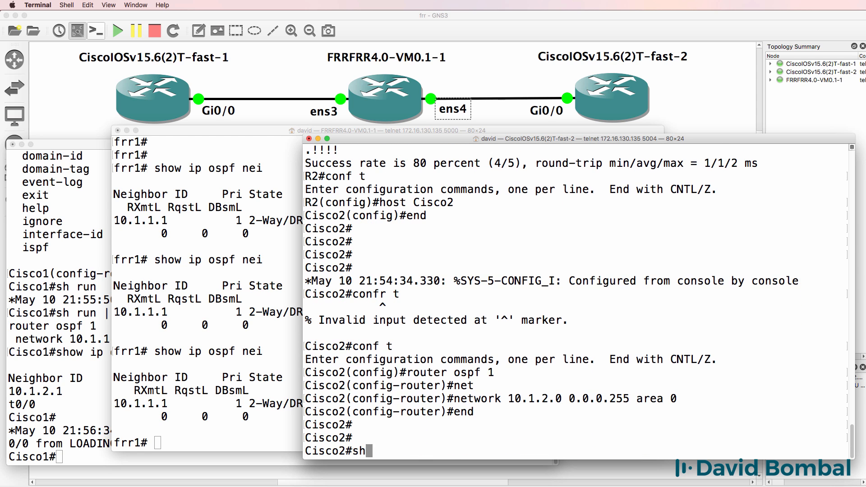
Run show ip ospf nei on FRR, widen its console, and highlight the Full neighbour states.
type("show ip ospf nei")
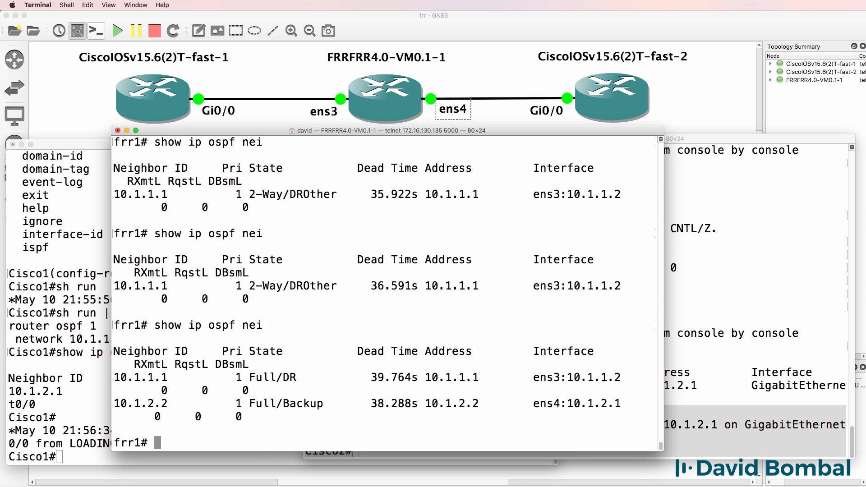
double_click(262, 377)
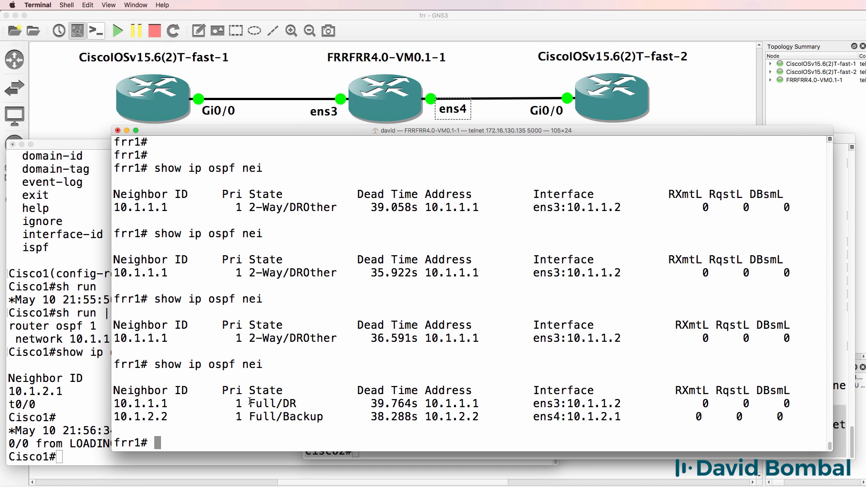
double_click(262, 417)
type("show ip ospf nei")
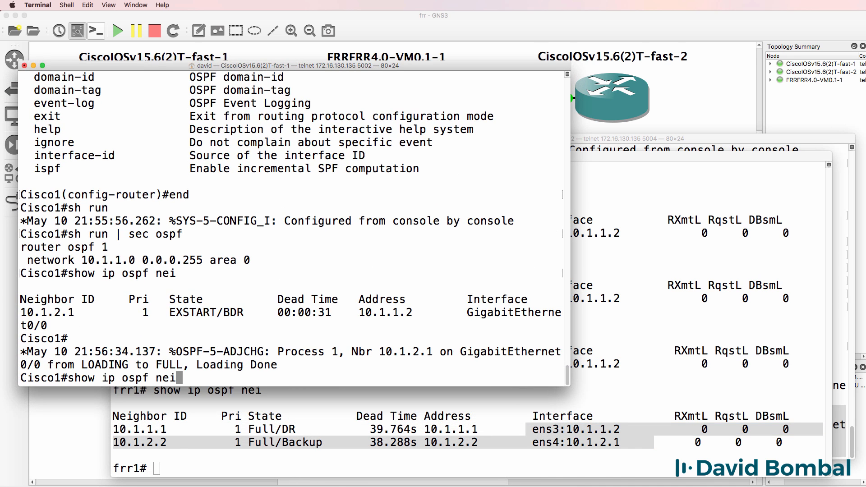
List Cisco1's OSPF neighbours, highlight the neighbour interface, and begin pinging 10.1.2.2.
key("enter")
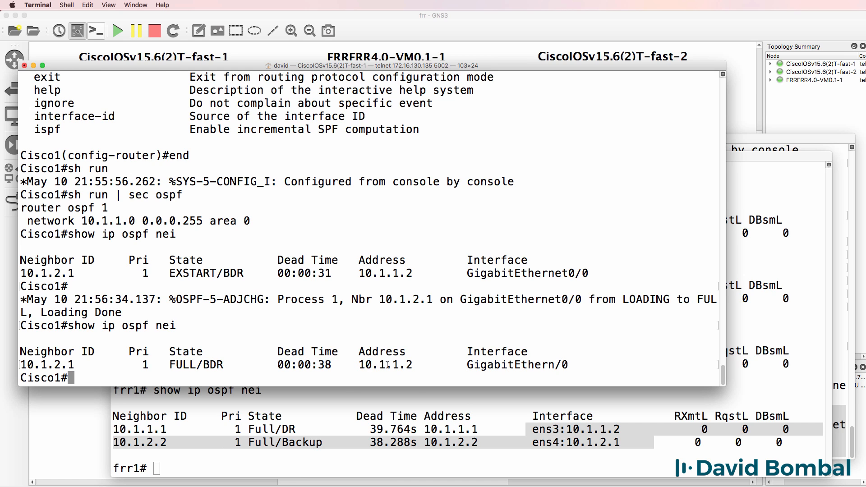
double_click(509, 364)
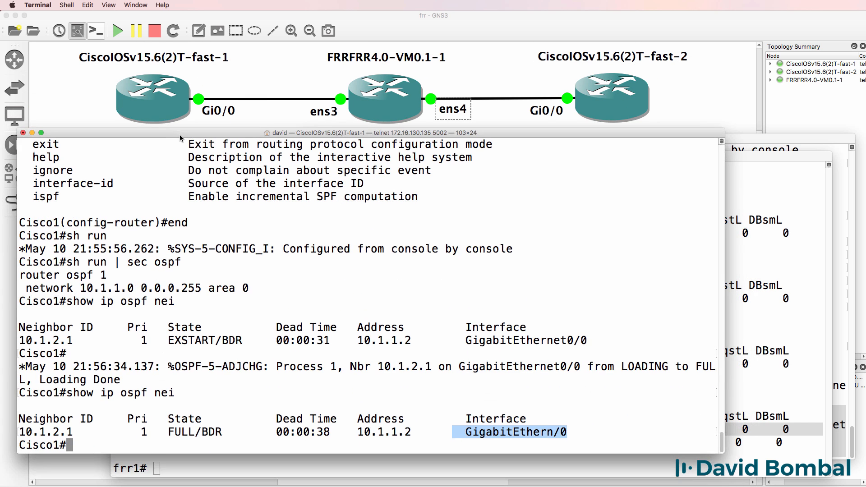
type("ping 10.1.2.2")
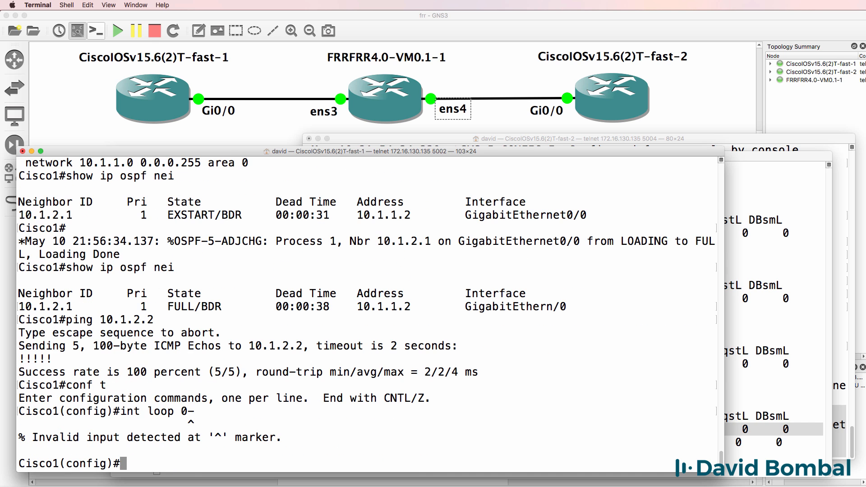
Create Cisco1 loopback 0 and advertise network 1.1.1.1 0.0.0.0 in OSPF area 0.
type("int loop 0")
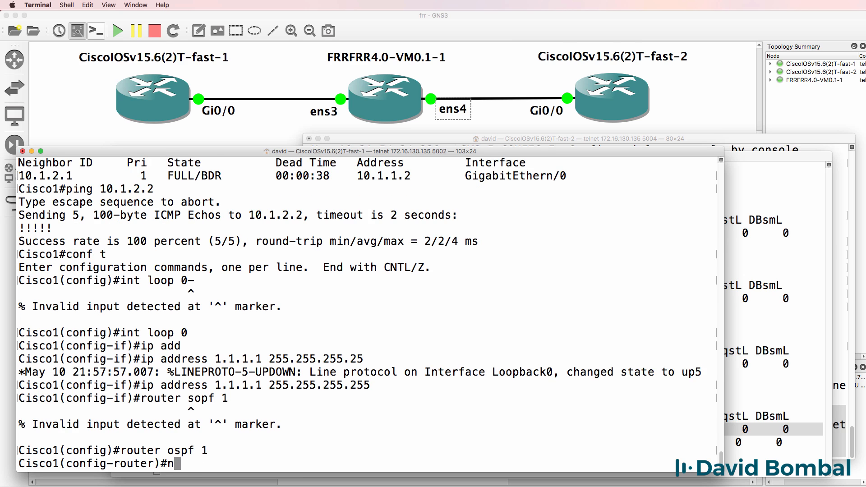
type("etwork 1.1.1.1 0.0.")
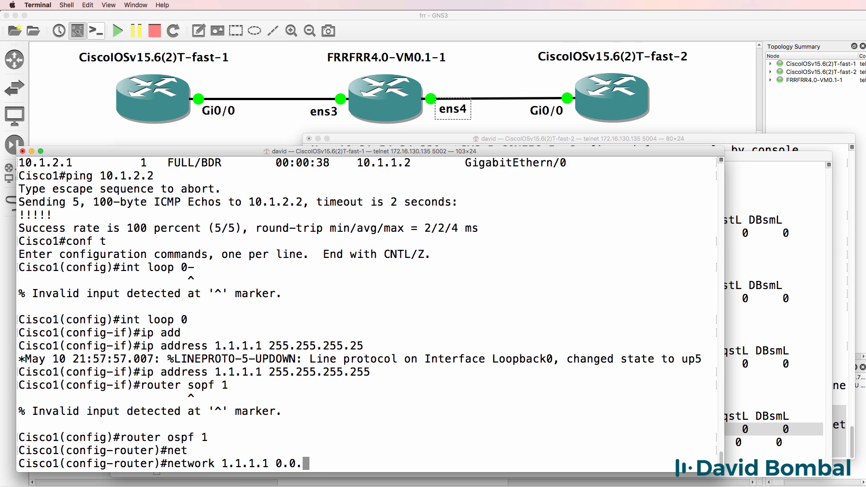
type("0.0.0 area 0")
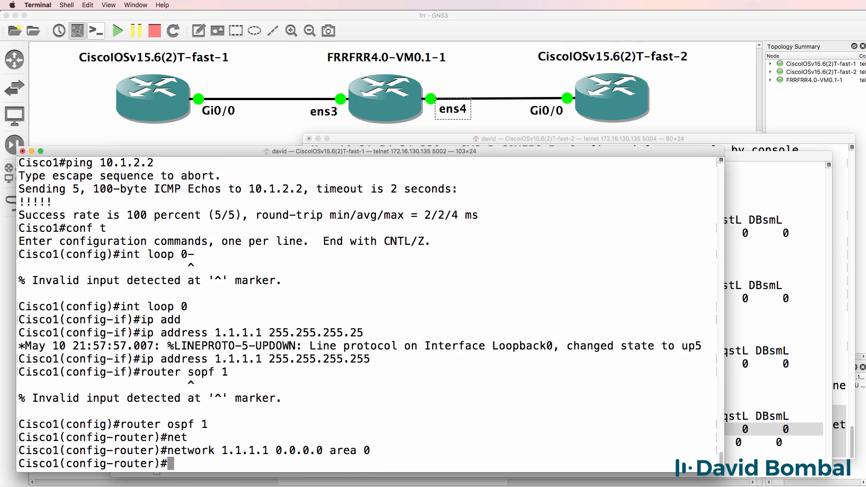
left_click(387, 157)
type("end")
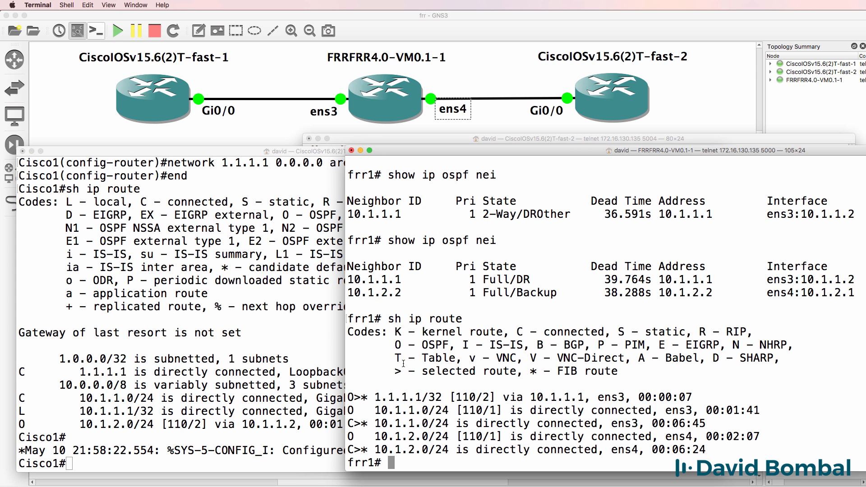
Highlight FRR's selected-route legend, the O>* 1.1.1.1/32 route and its 110/2 metric.
left_click_drag(390, 371, 519, 371)
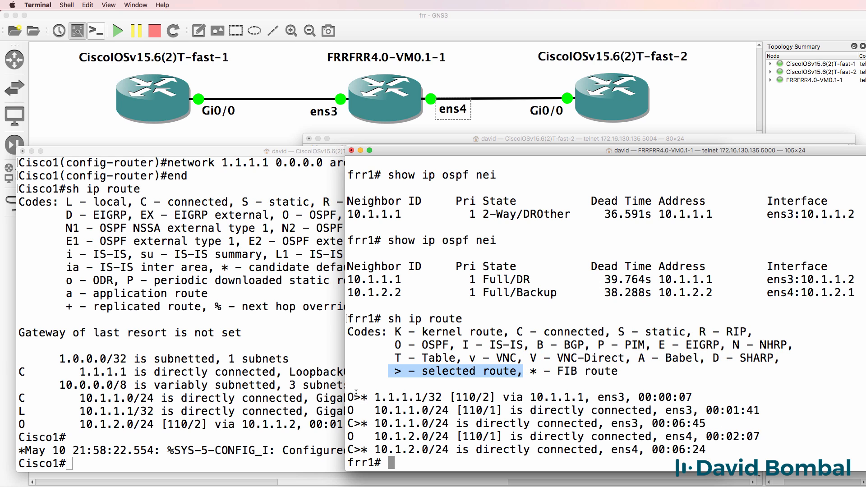
left_click_drag(392, 371, 618, 371)
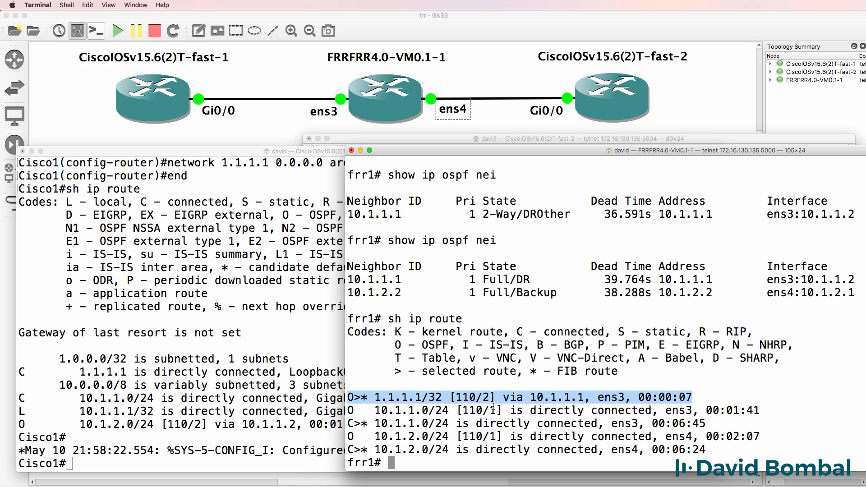
double_click(477, 397)
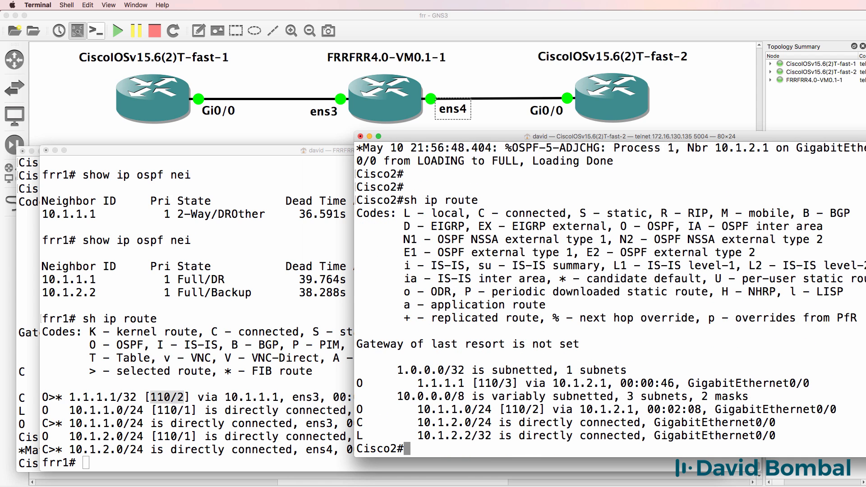
Ping and traceroute 1.1.1.1 from FRR and Cisco2, then start saving with wr.
double_click(433, 383)
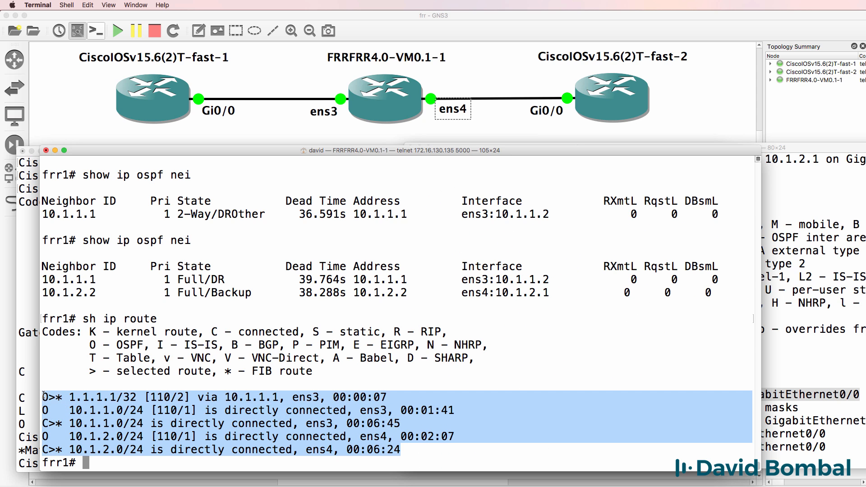
type("ping")
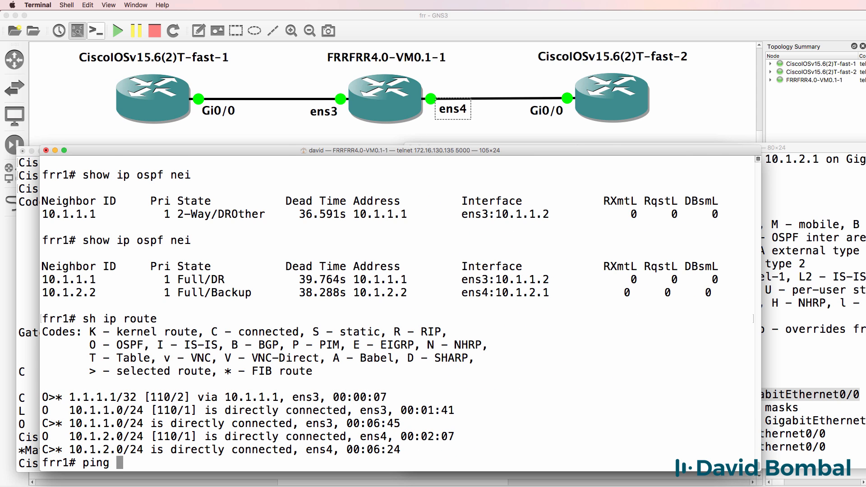
type("1.1.1.1")
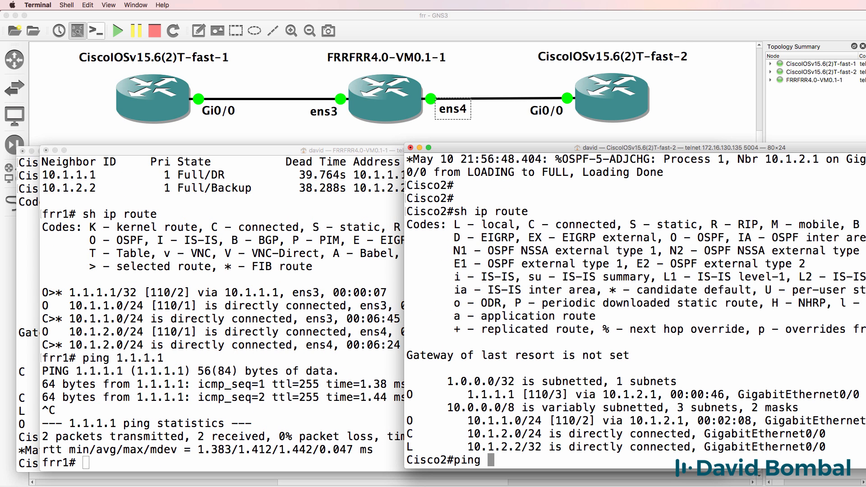
type("1.1.1.1")
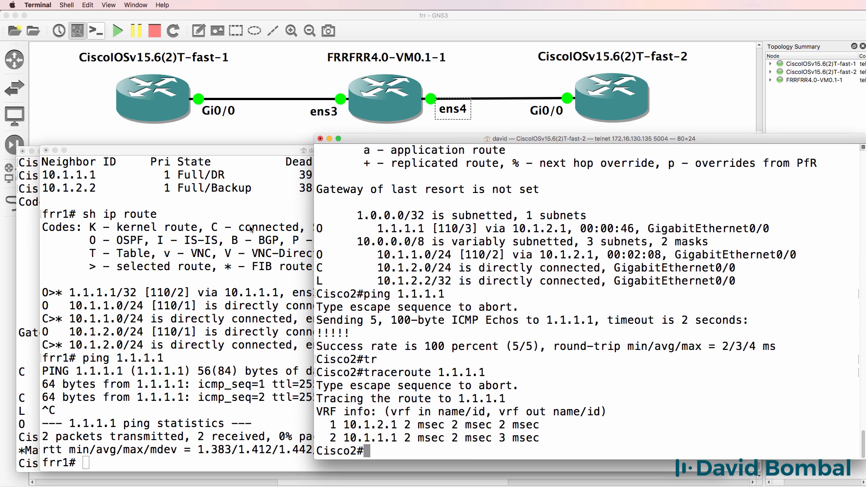
type("wr")
left_click(176, 463)
type("sh run")
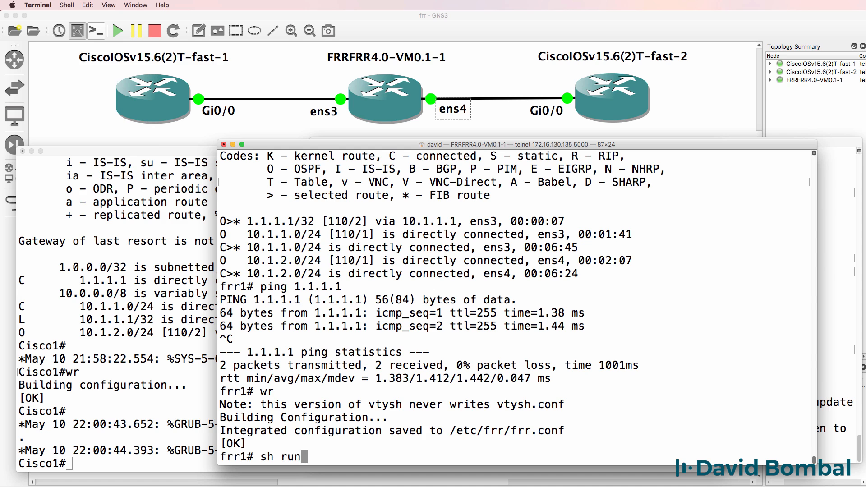
Show the FRR router's configuration, exit to its Linux shell and list files with ls.
key("enter")
type("show startup-config")
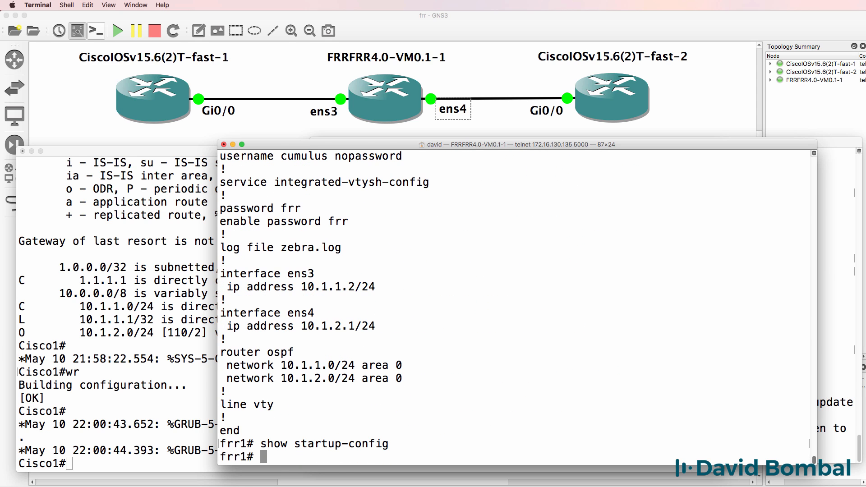
type("exit")
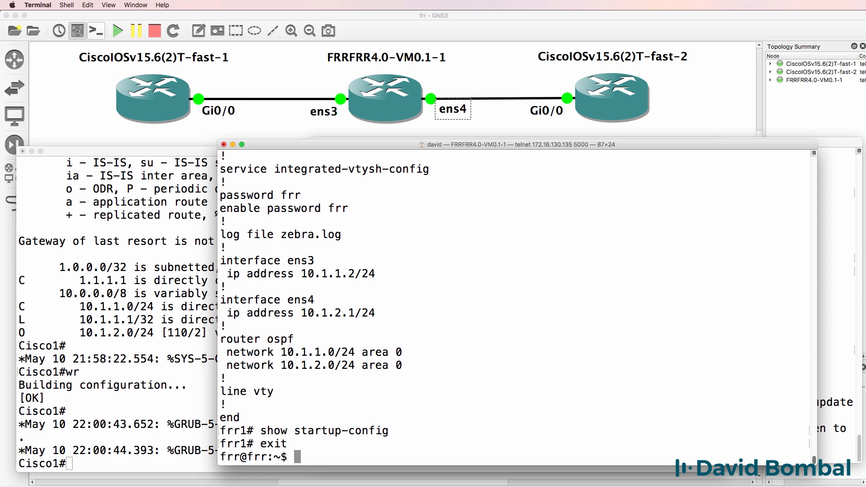
type("ls")
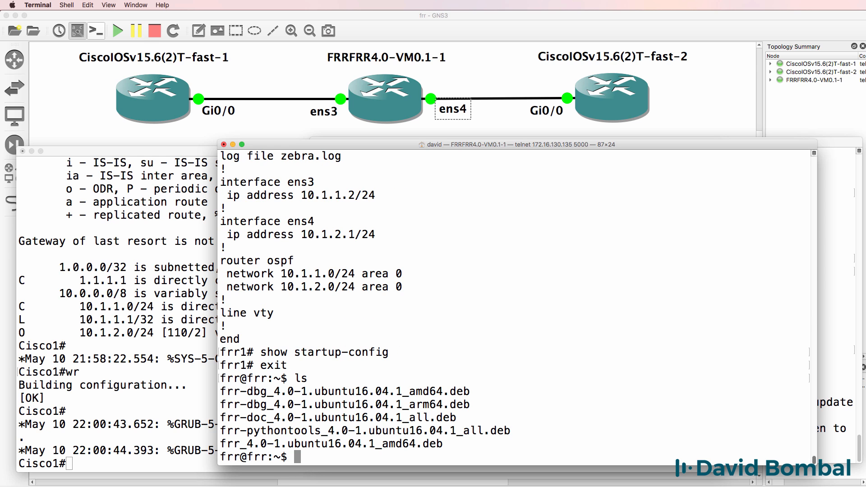
Explore the FRR VM's Linux filesystem with pwd, whoami and ls, moving into /etc.
type("pwd")
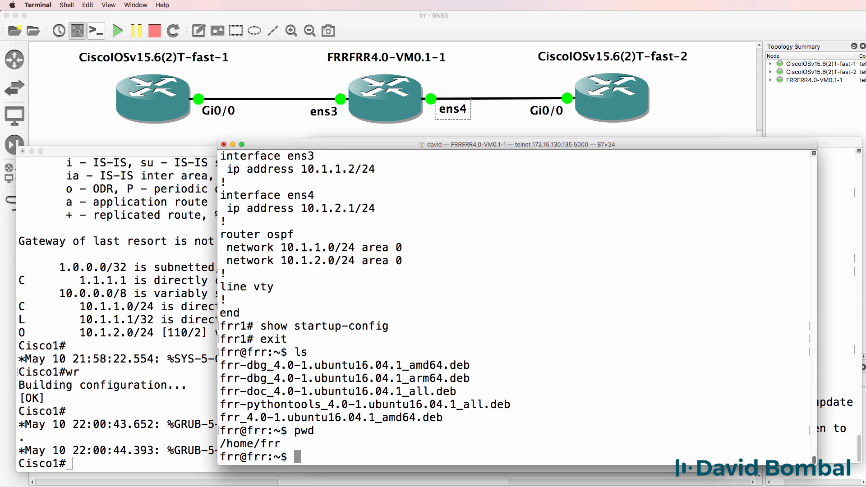
type("cd /")
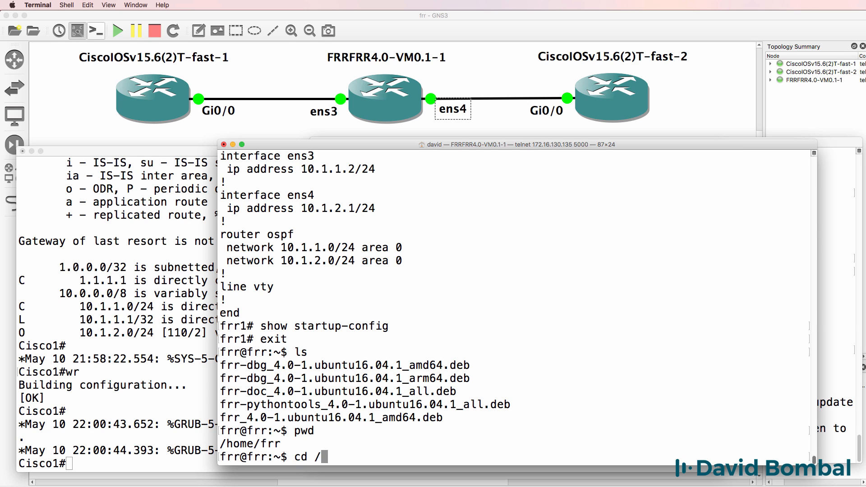
type("whoami")
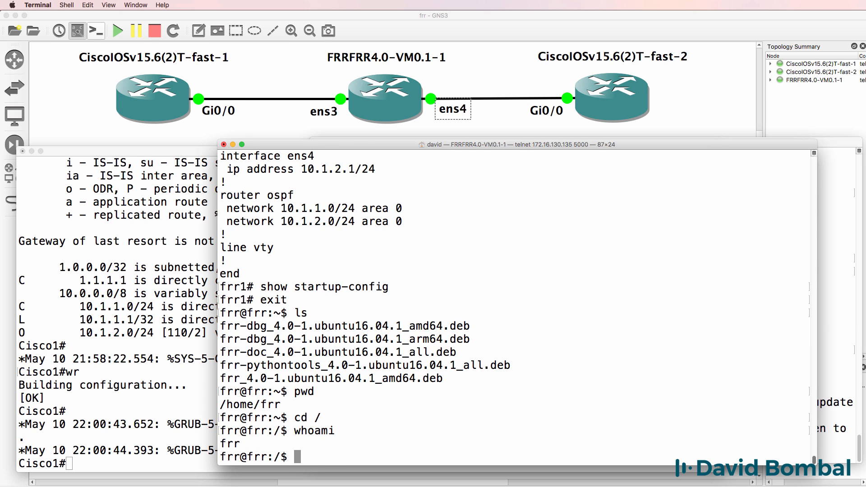
type("ls")
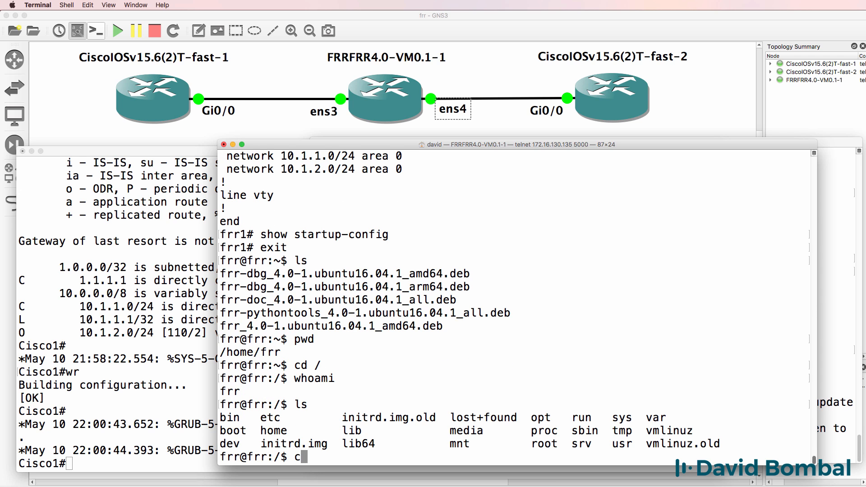
type("cd /etc")
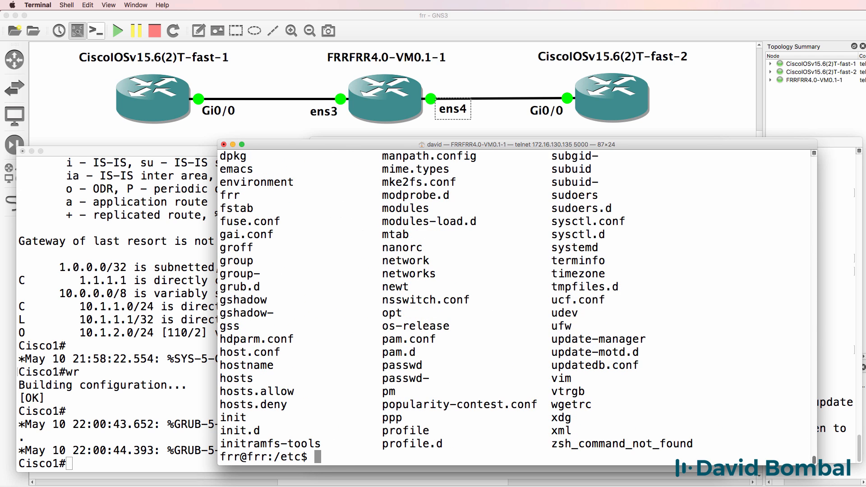
Launch vtysh from root, list its commands with ?, and review the running configuration.
type("cd /")
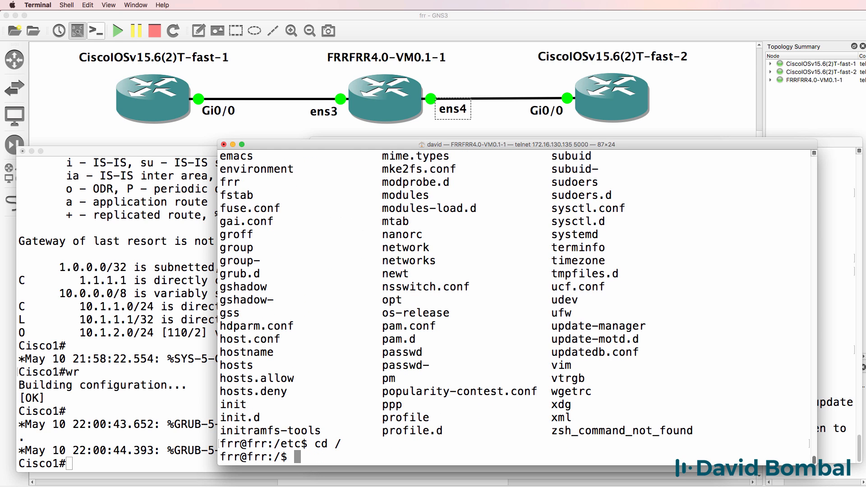
type("vtysh")
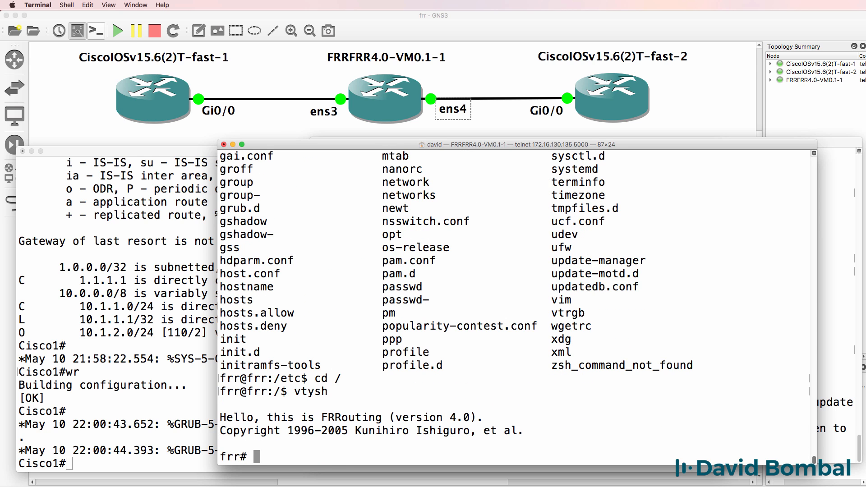
type("?")
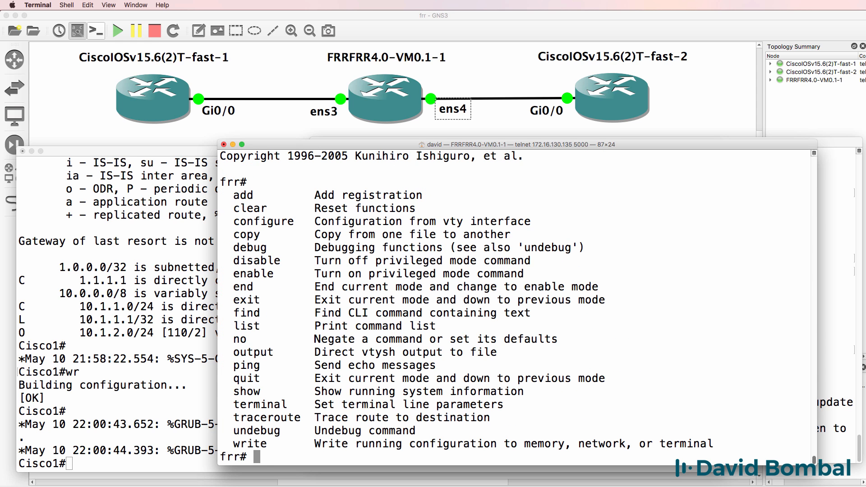
type("sh run")
type("exit")
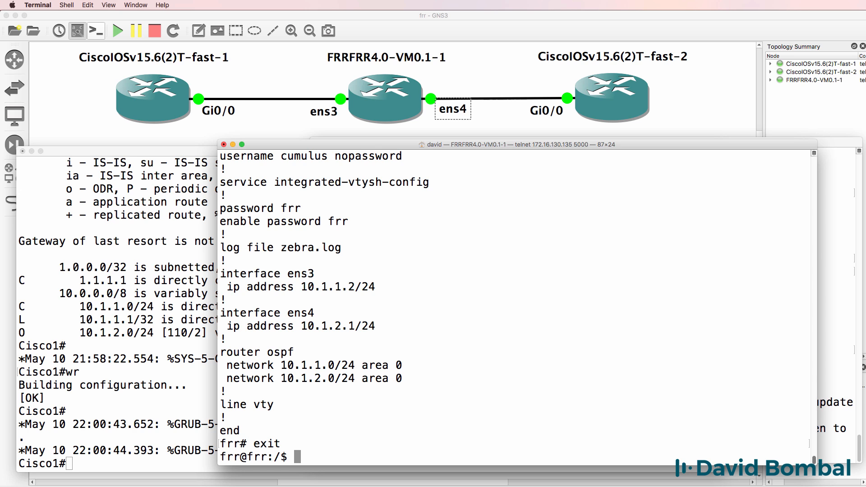
left_click_drag(434, 145, 398, 139)
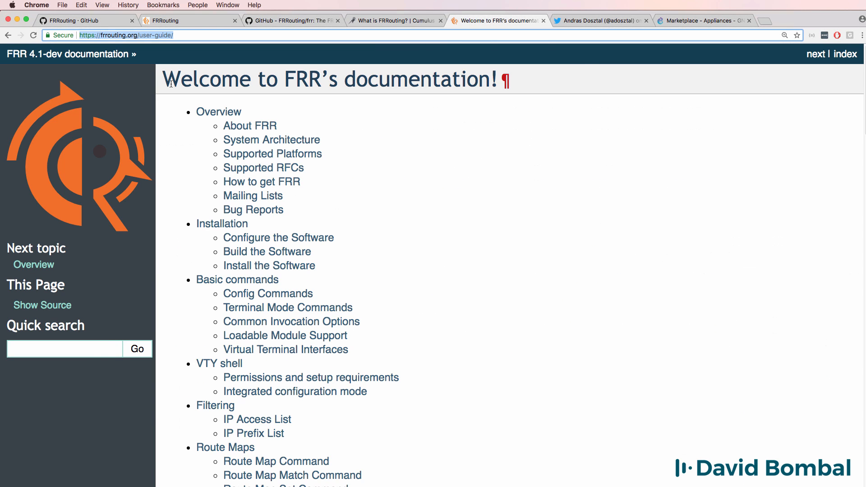
Scroll through the FRR user-guide topic list, then switch to the Twitter profile page.
scroll("down", 3)
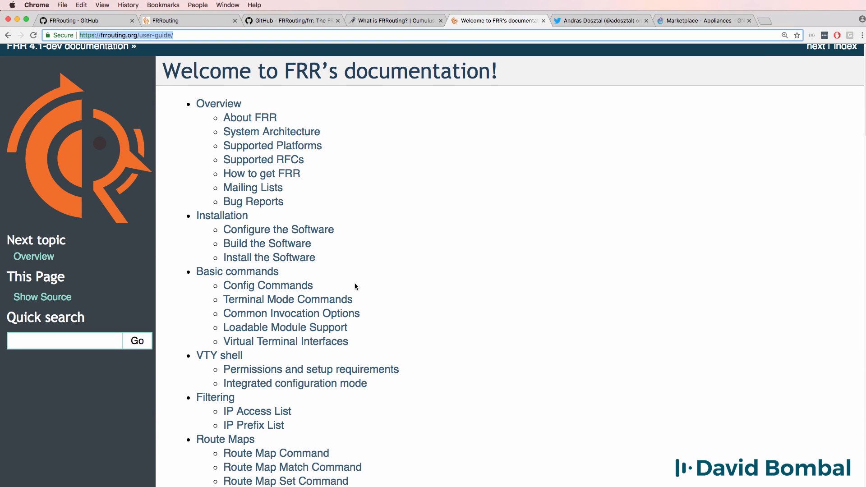
scroll("down", 3)
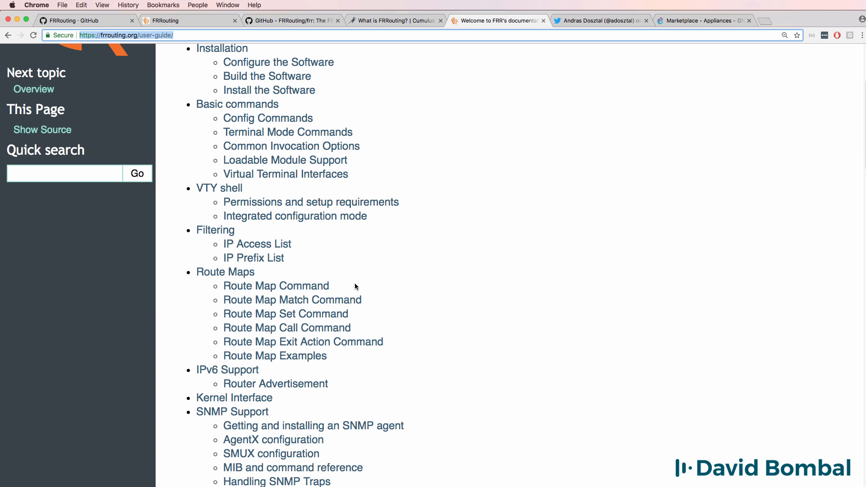
left_click(600, 20)
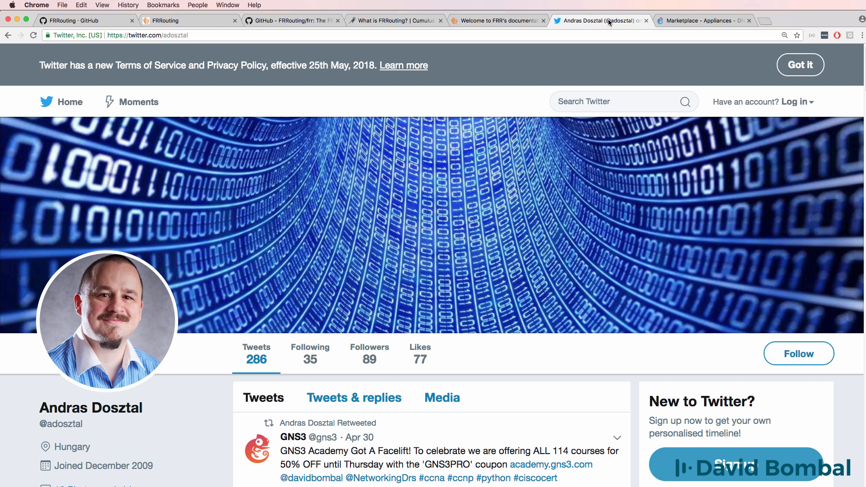